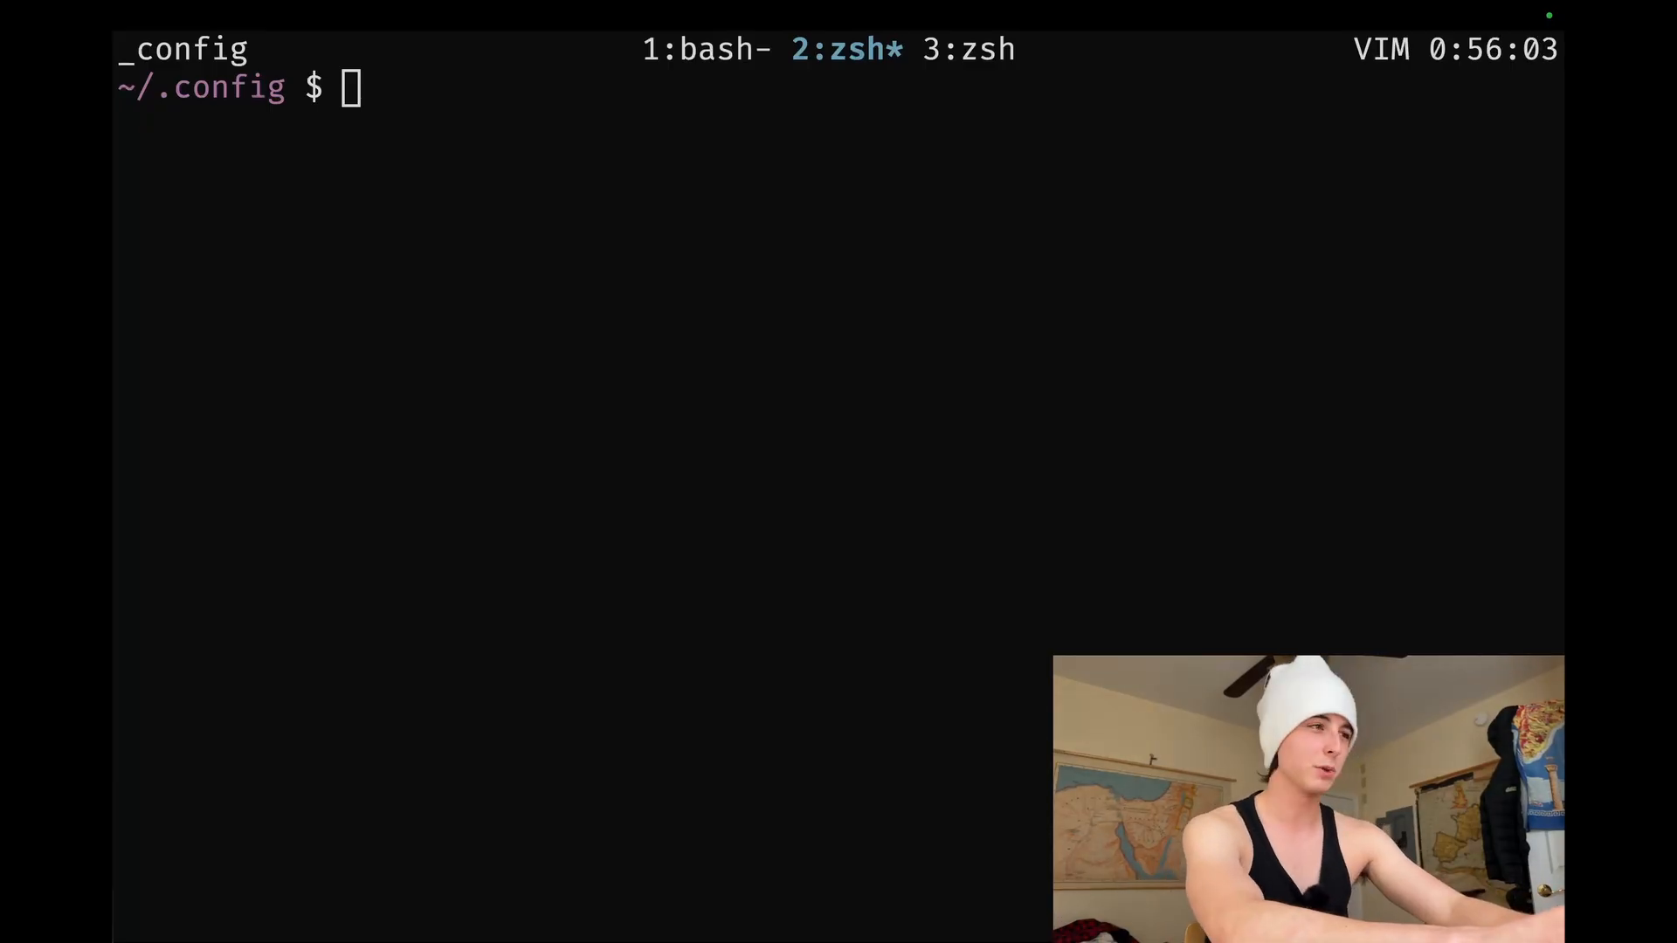
Launch nvim from the ~/.config prompt and open init.lua at its key-mapping section.
{"action": "type", "text": "nvim"}
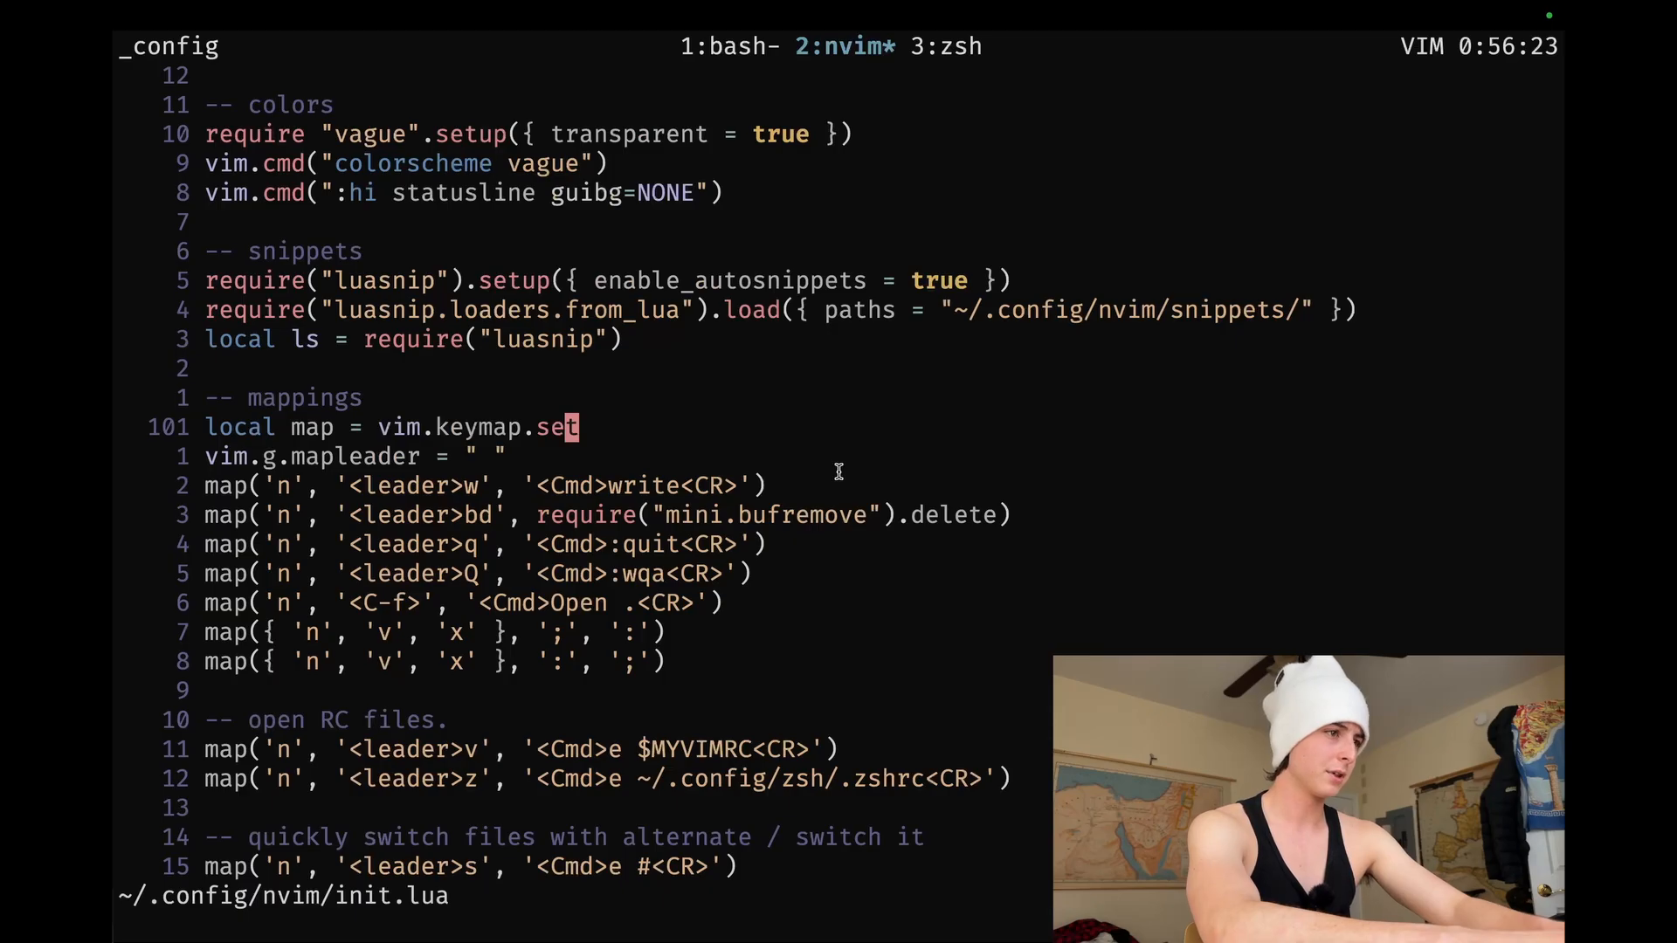
Replace write with update in the <leader>w map line, then save init.lua.
{"action": "key", "text": "V"}
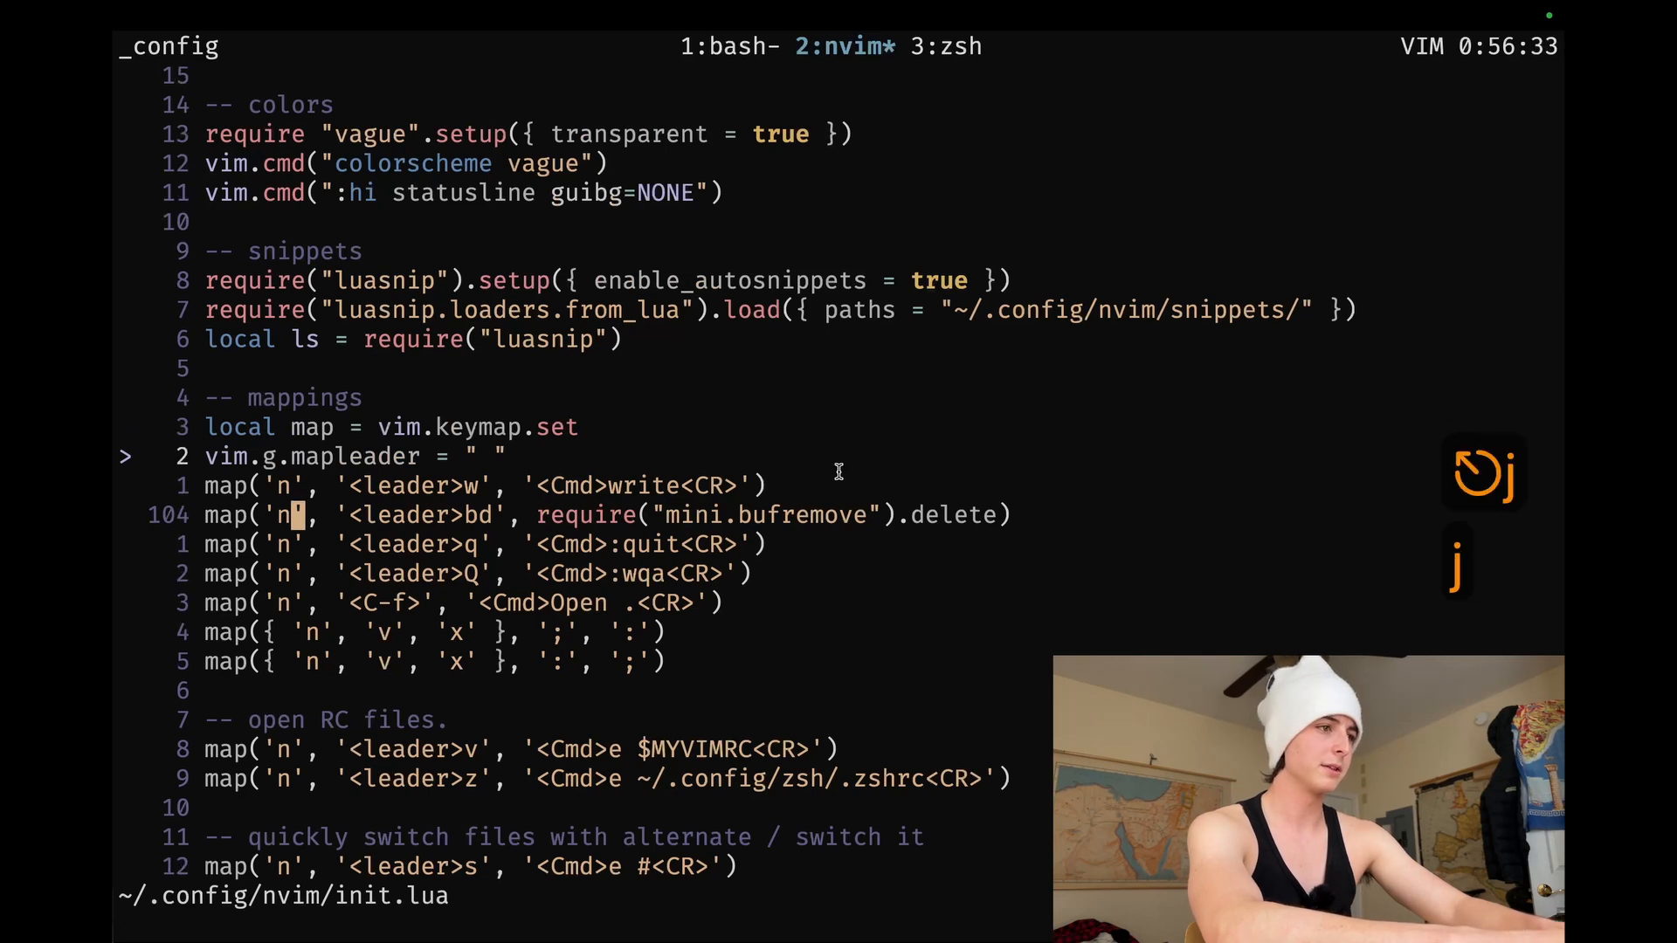
{"action": "key", "text": "V"}
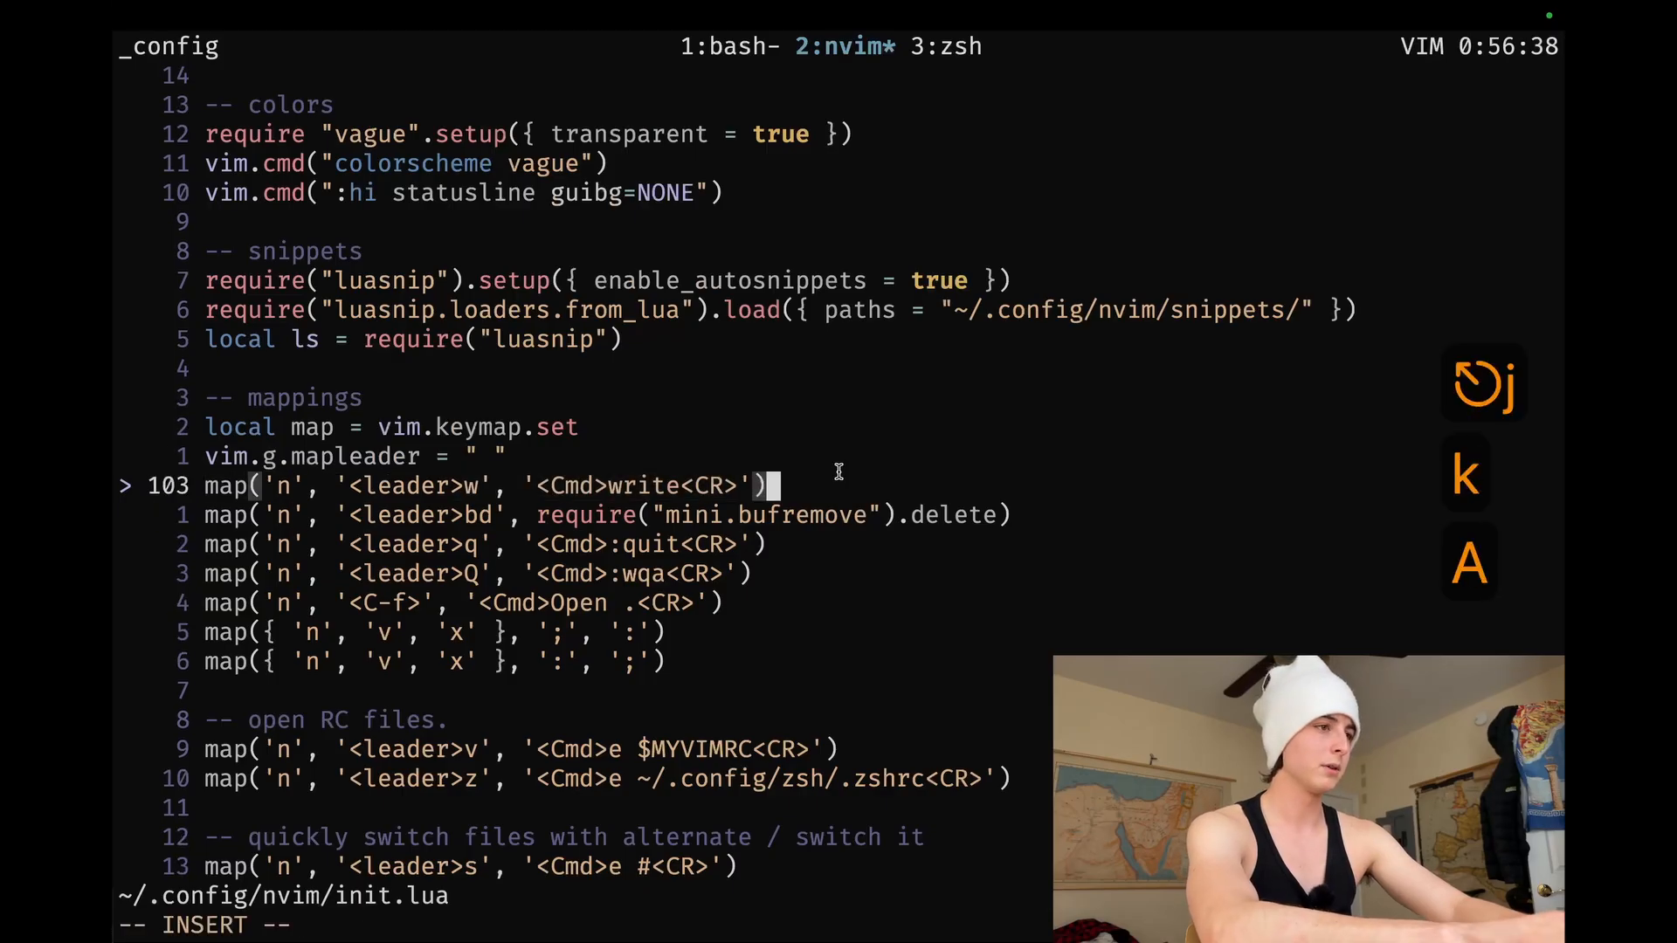
{"action": "type", "text": "upda"}
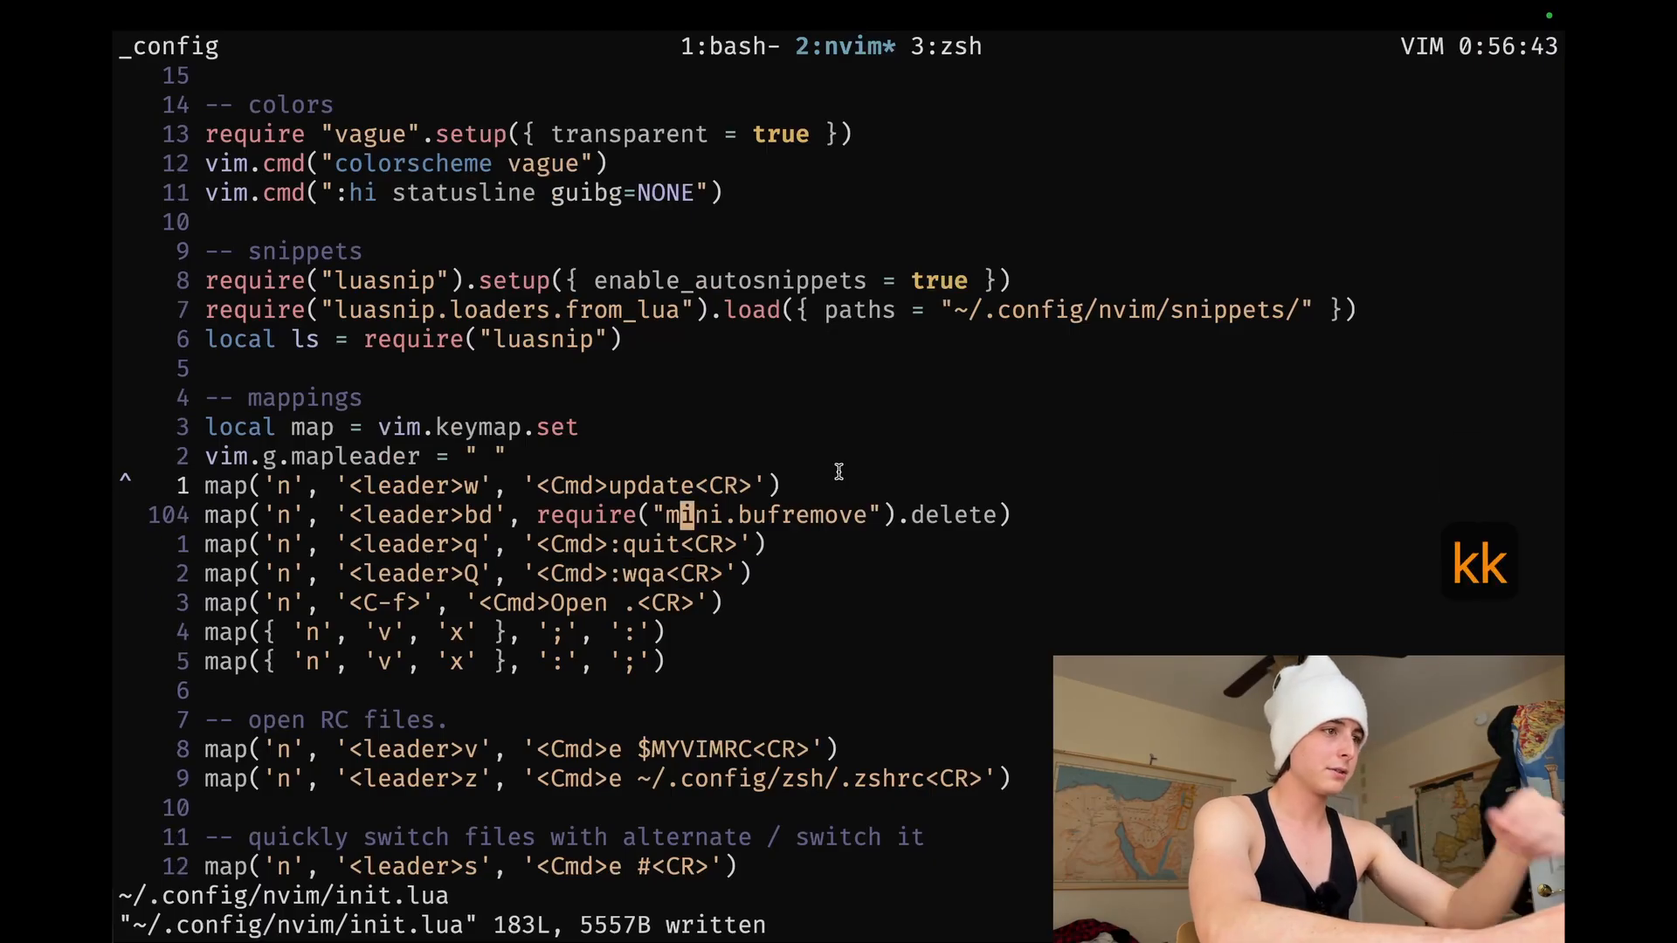
{"action": "key", "text": "0"}
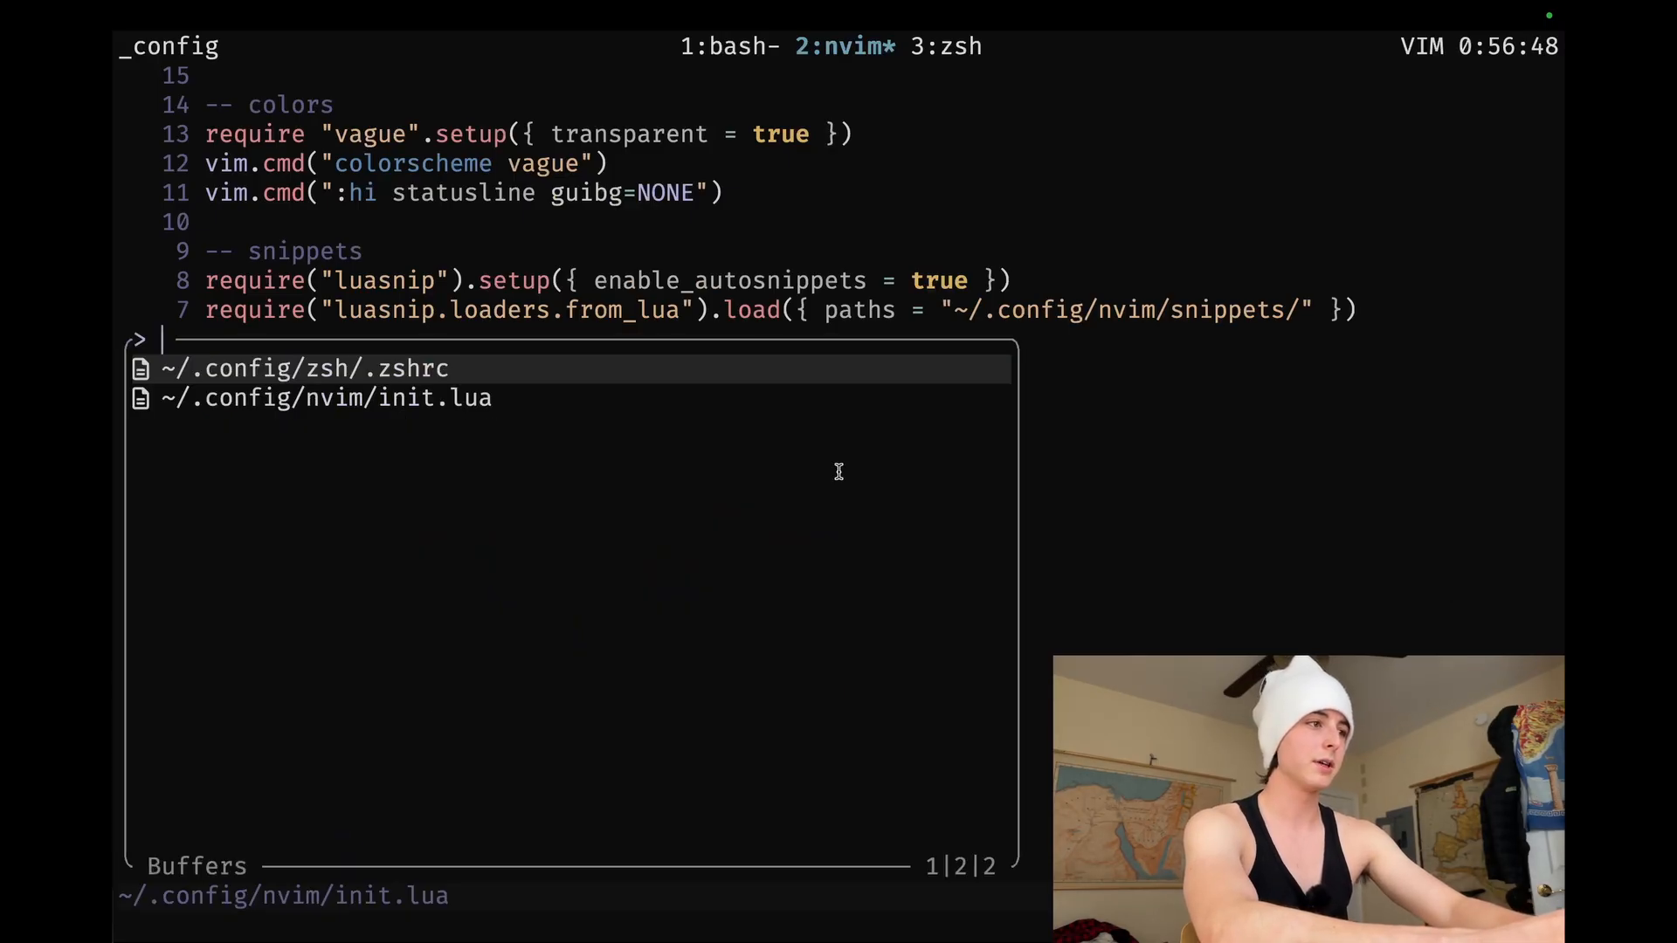
Cycle through the open buffers, including new.pdf, and return to init.lua's LspAttach block.
{"action": "type", "text": "pdf"}
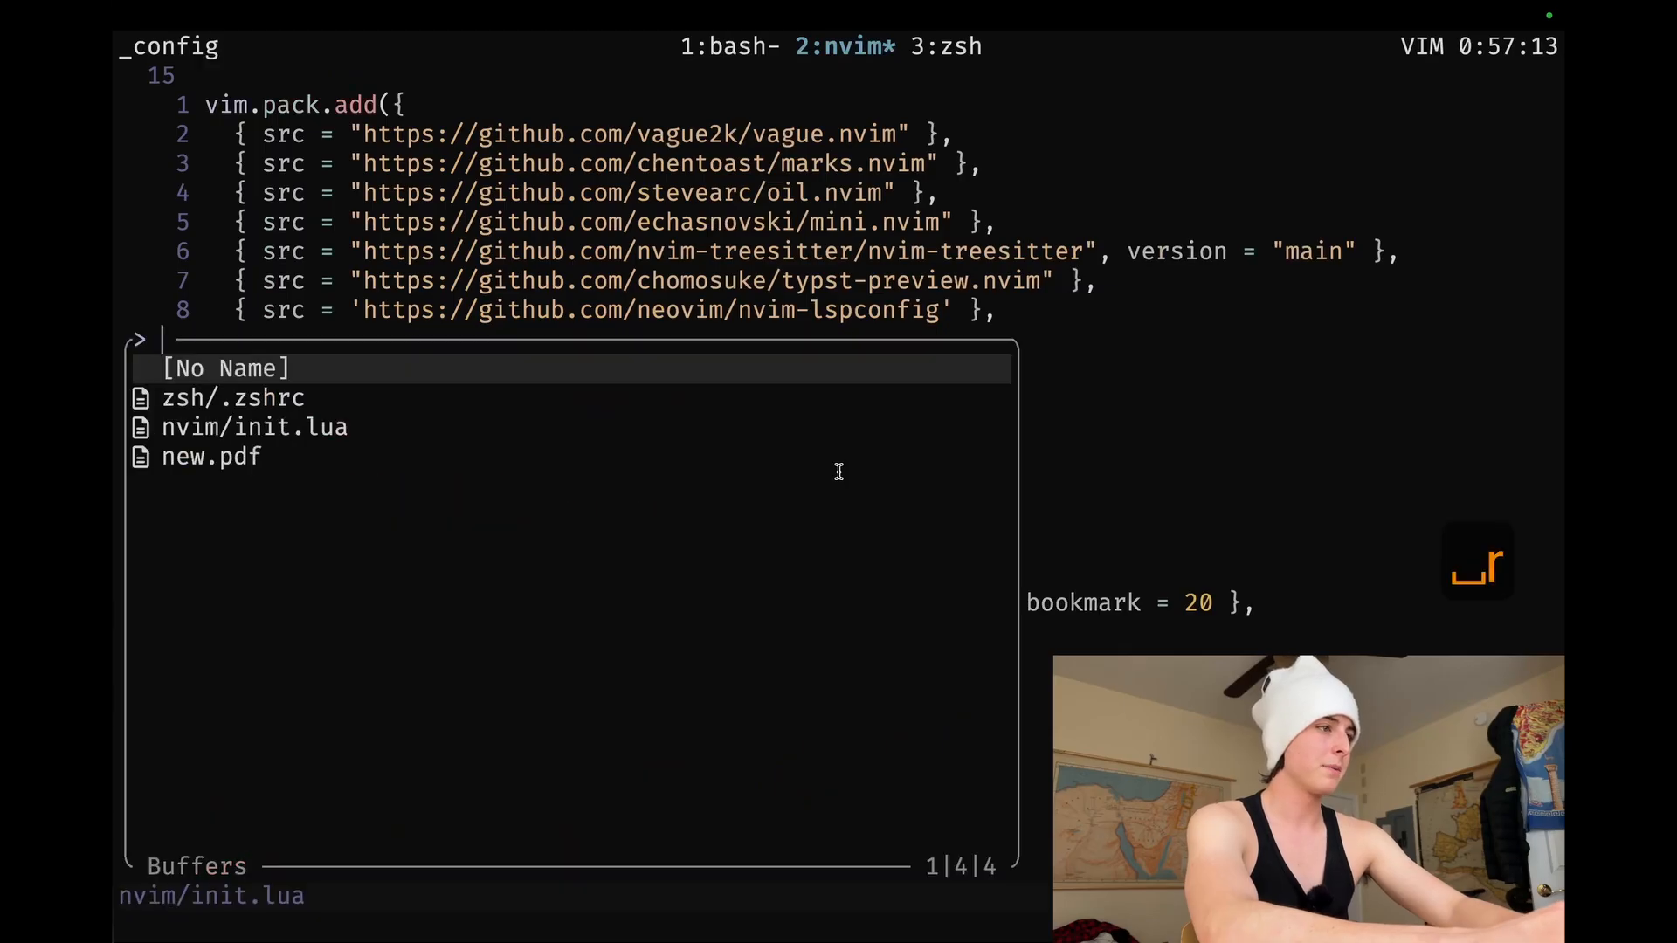
{"action": "key", "text": "ctrl+n"}
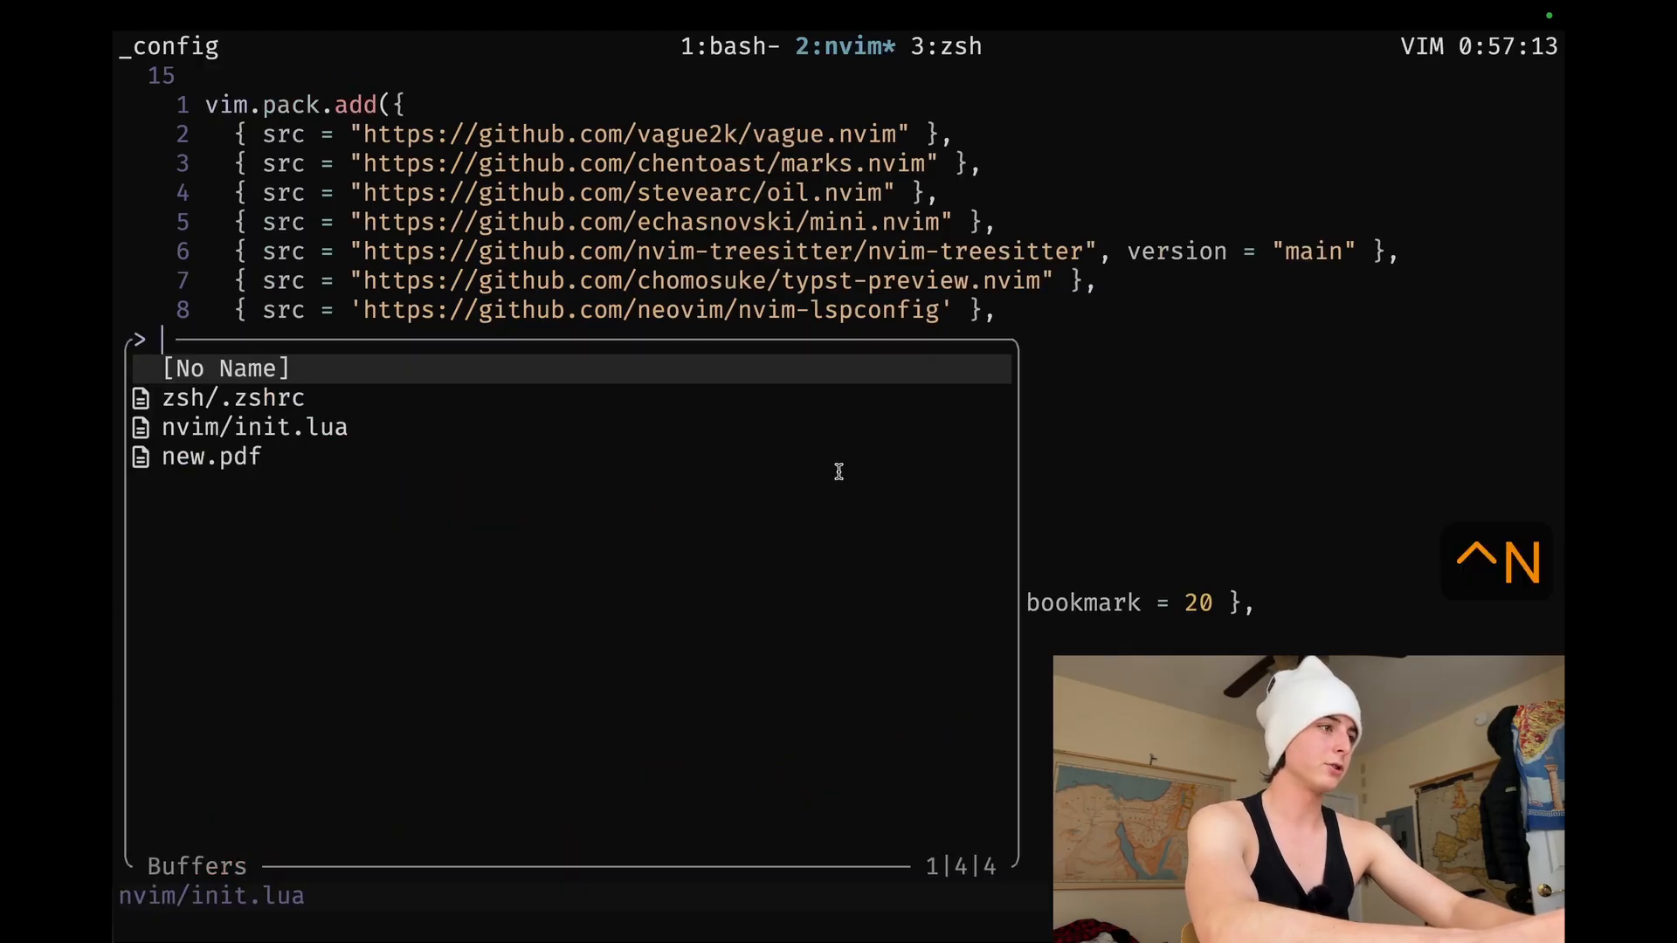
{"action": "left_click", "coordinate": [212, 457]}
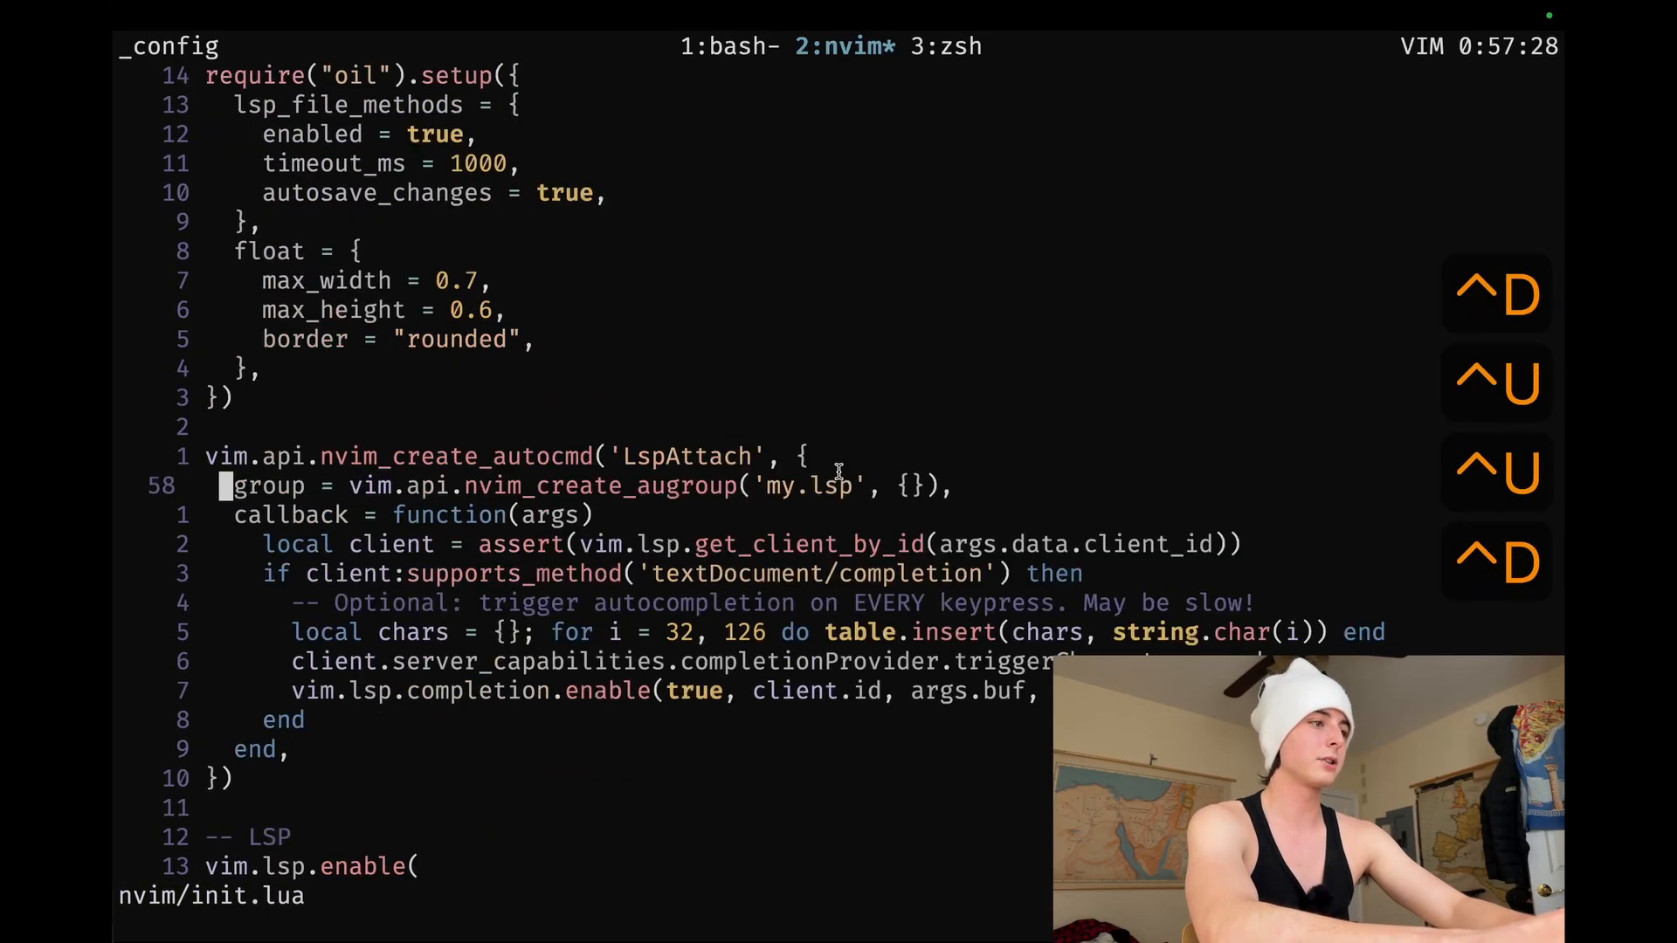
Scroll back to the mappings and select the init.lua and .zshrc RC-file map lines.
{"action": "scroll", "scroll_direction": "down", "scroll_amount": 3}
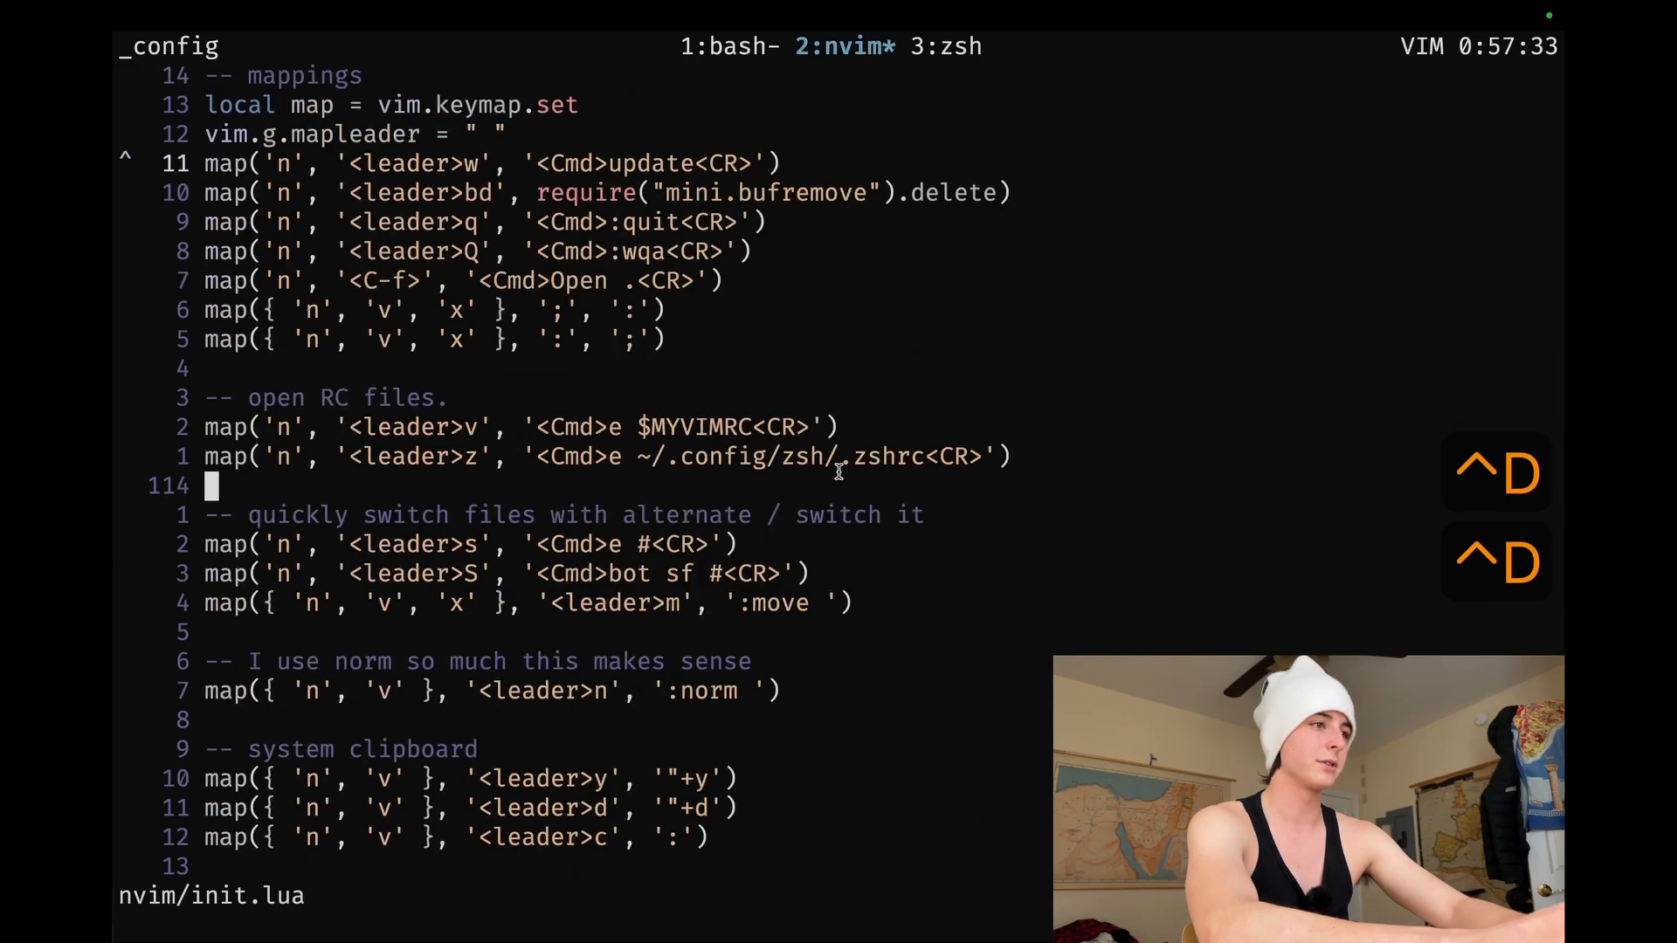
{"action": "key", "text": "k"}
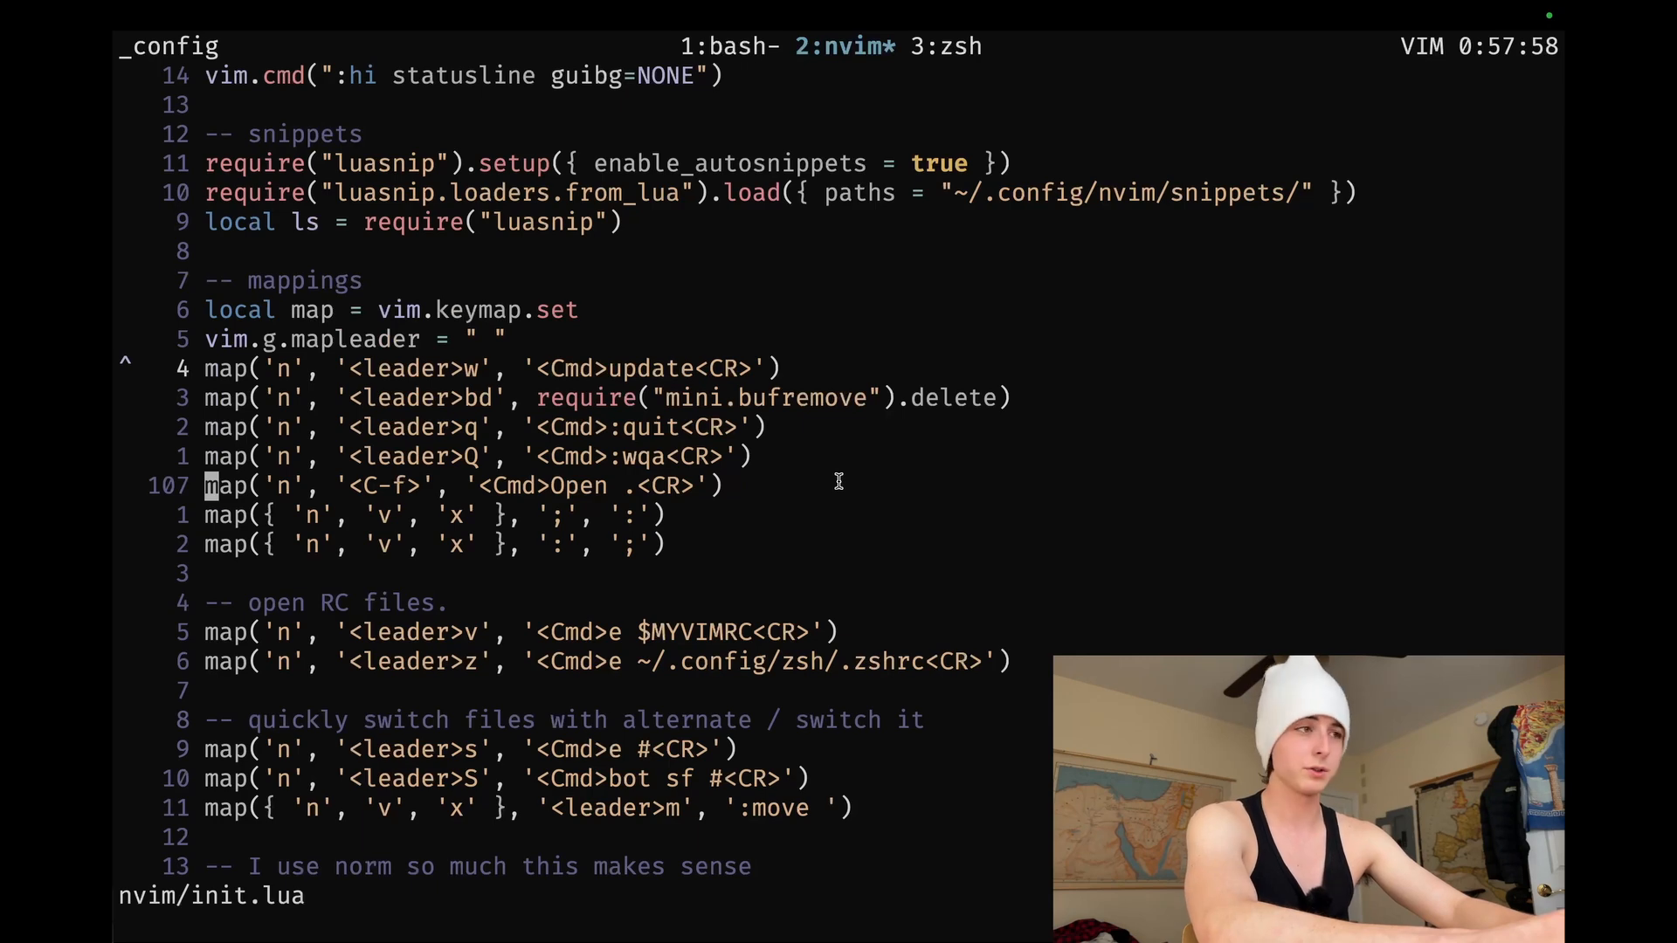
{"action": "key", "text": "ctrl+f"}
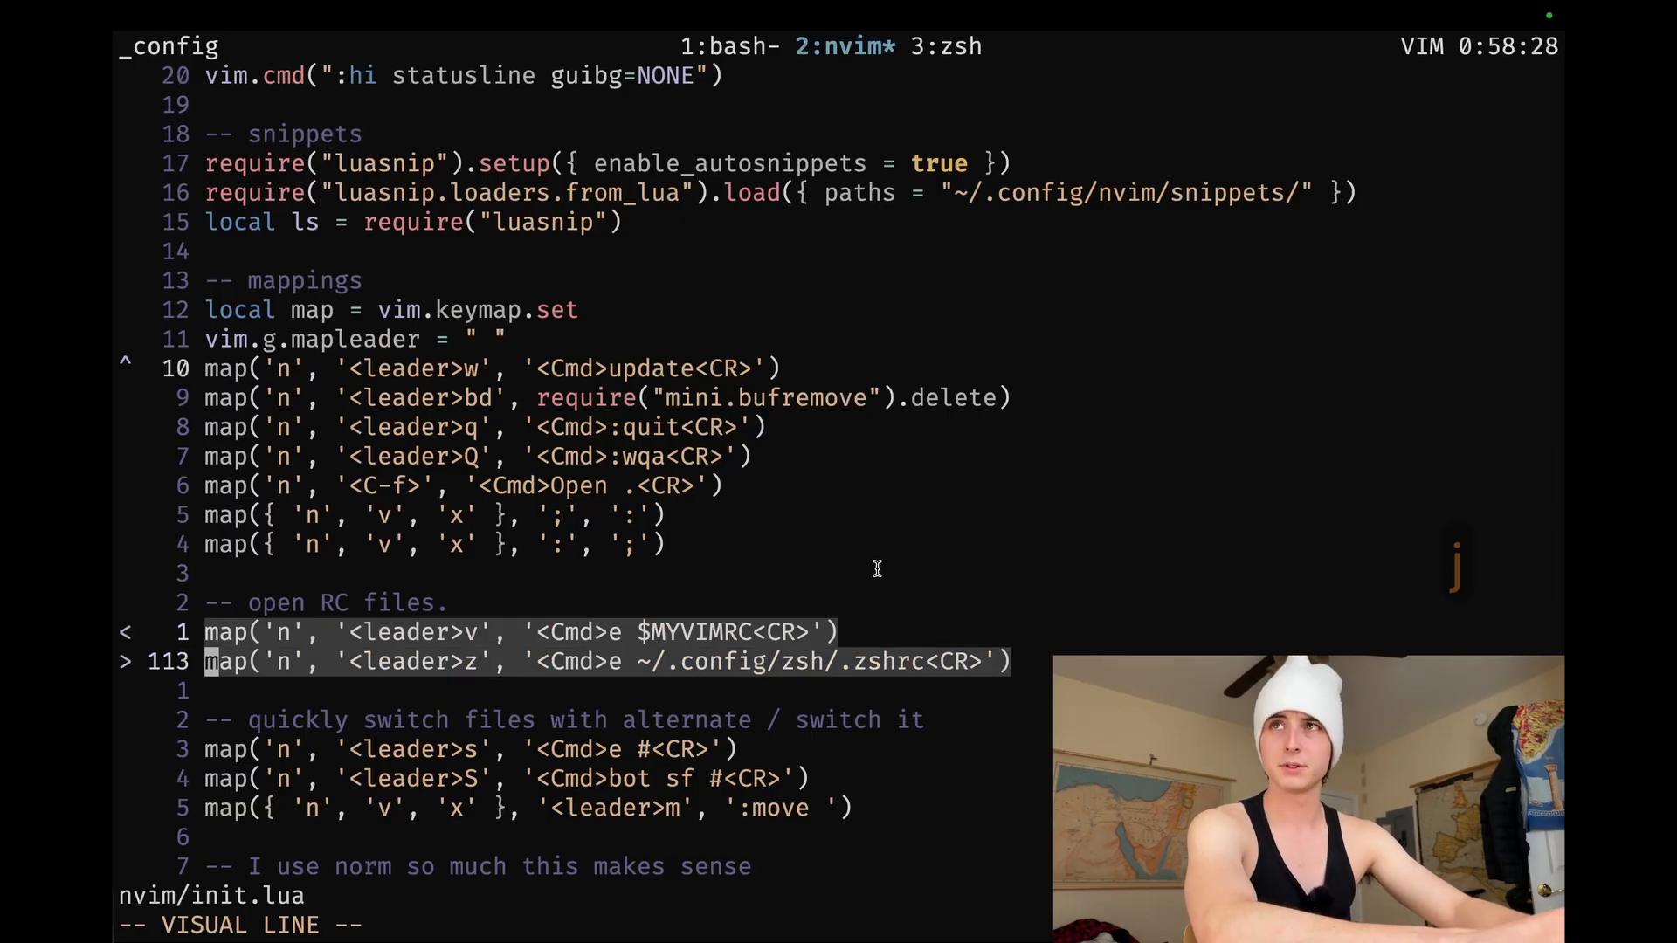
Run the <leader>s alternate-file mapping, which fails with E499 for an empty file name.
{"action": "key", "text": "Escape"}
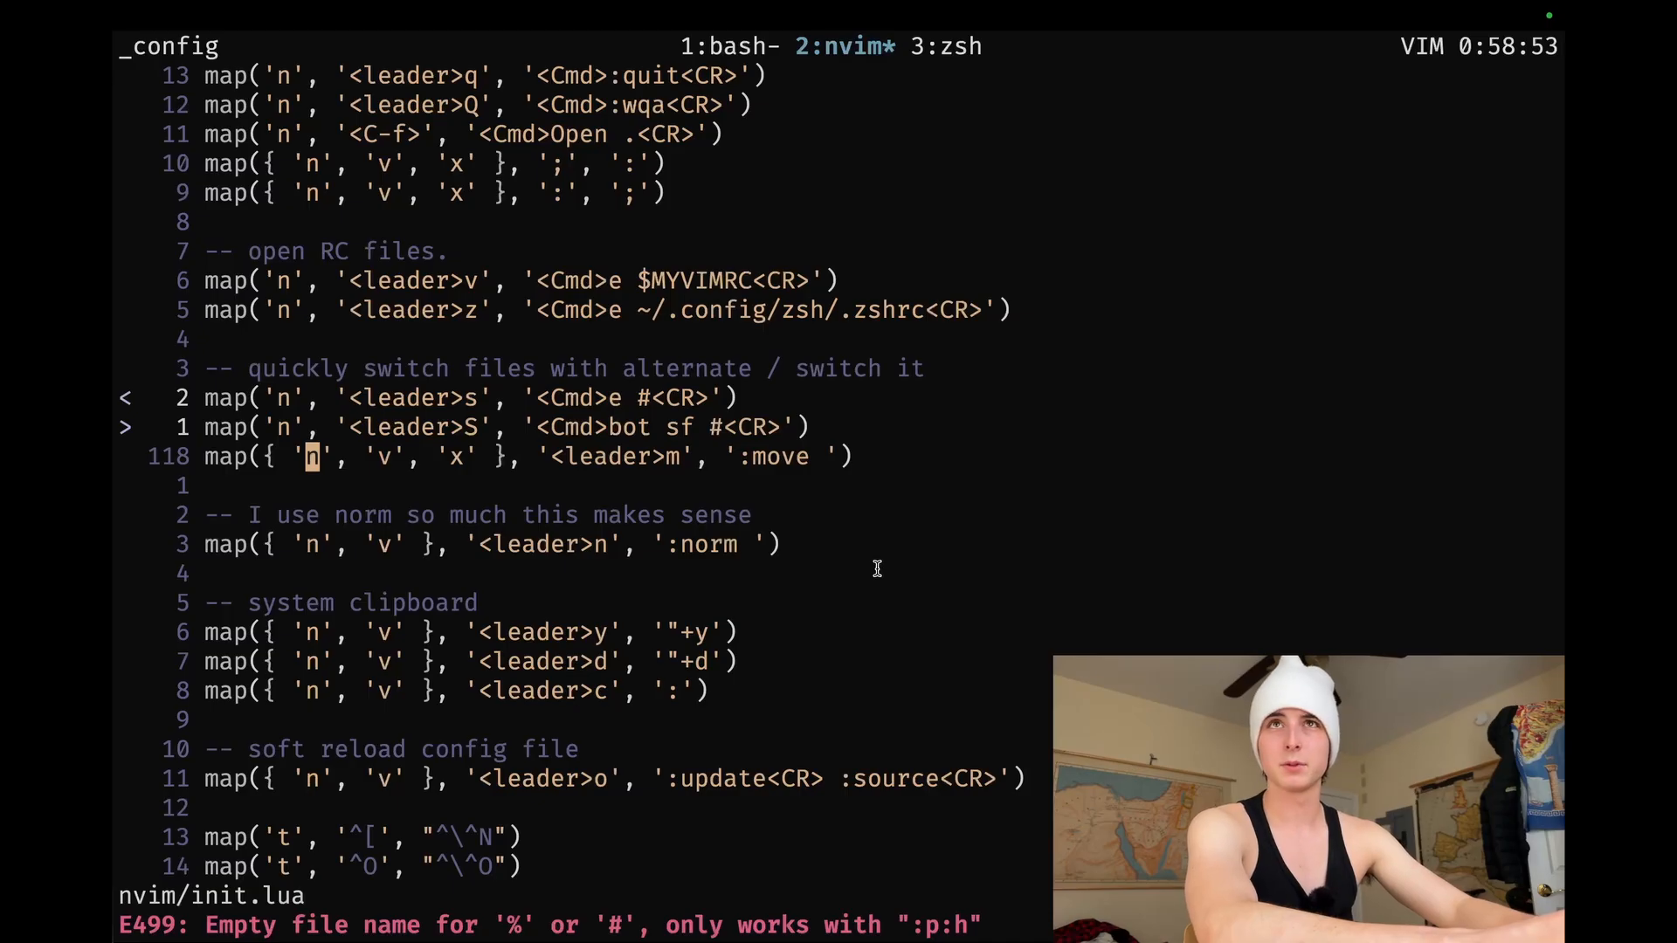
Test moving the three file-switching maps down one line, then delete the <leader>m line.
{"action": "key", "text": "m"}
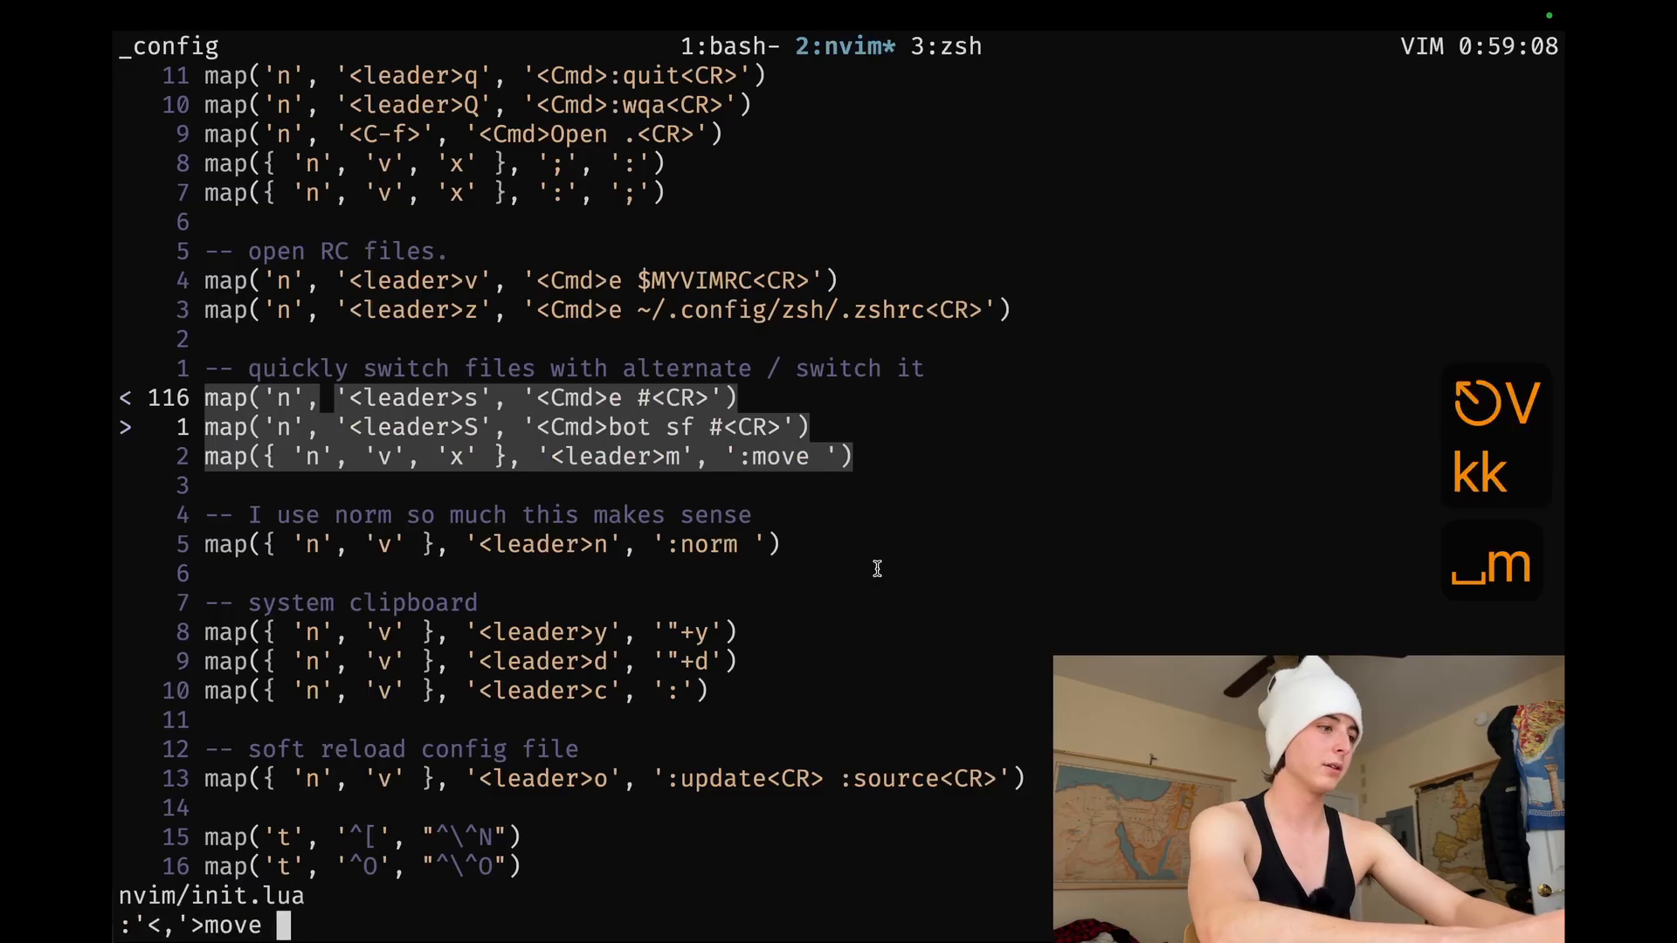
{"action": "type", "text": " +1"}
{"action": "key", "text": "Return"}
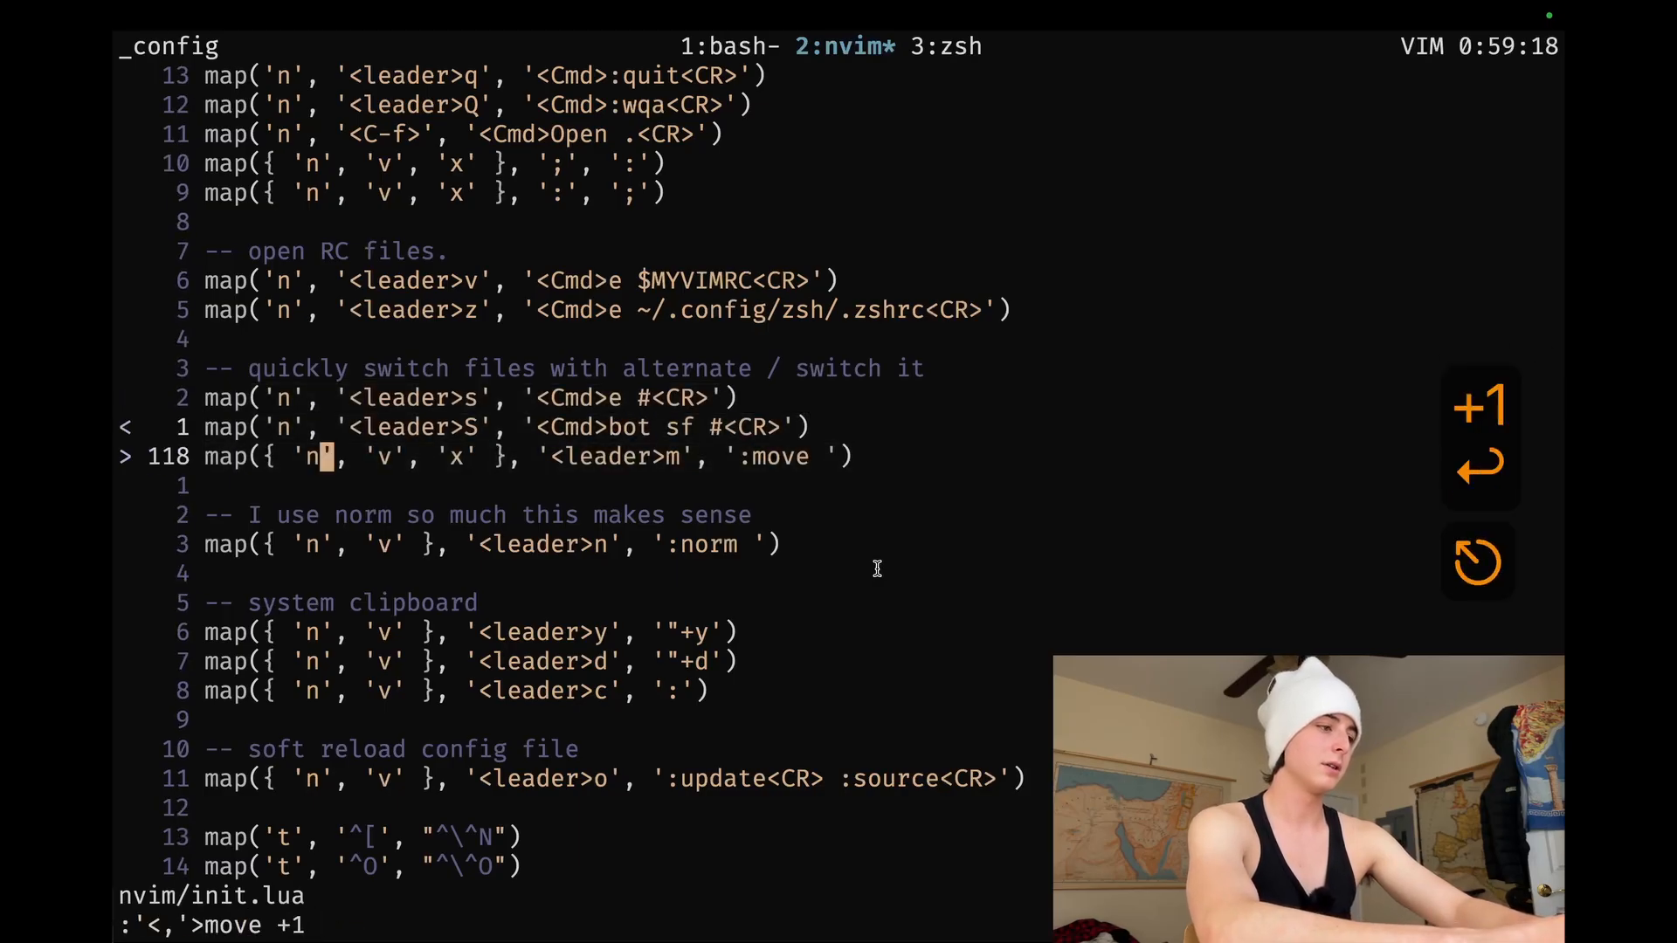
{"action": "key", "text": "dd"}
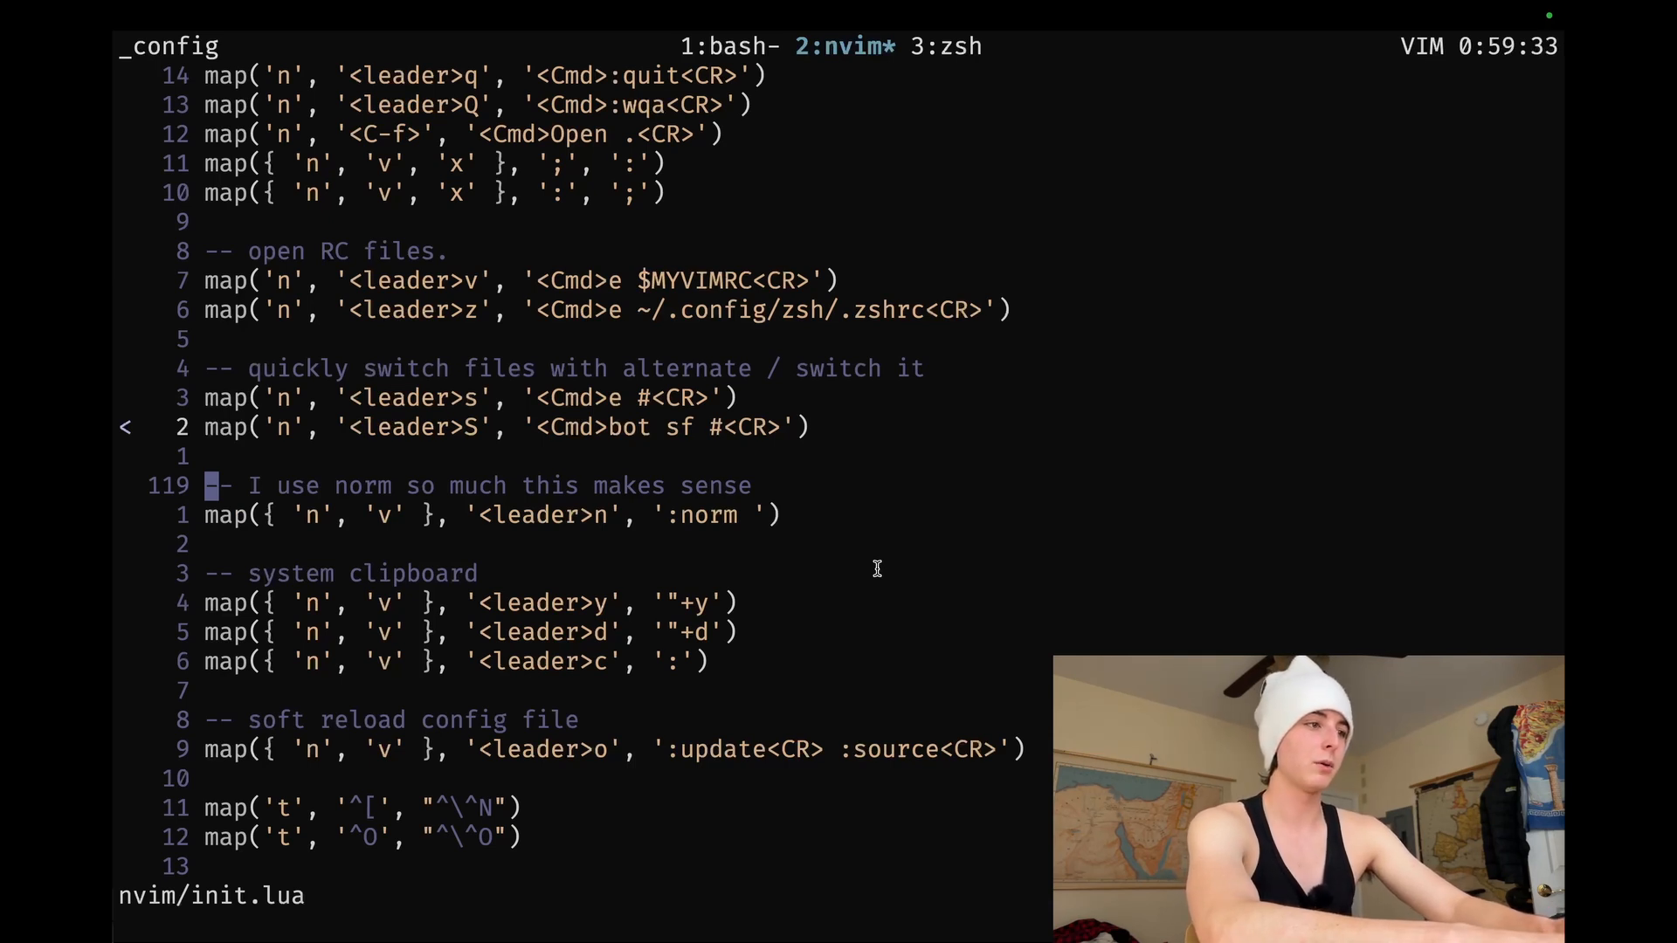
Write init.lua with :w after reviewing the clipboard mappings, ending at the soft reload comment.
{"action": "key", "text": "j"}
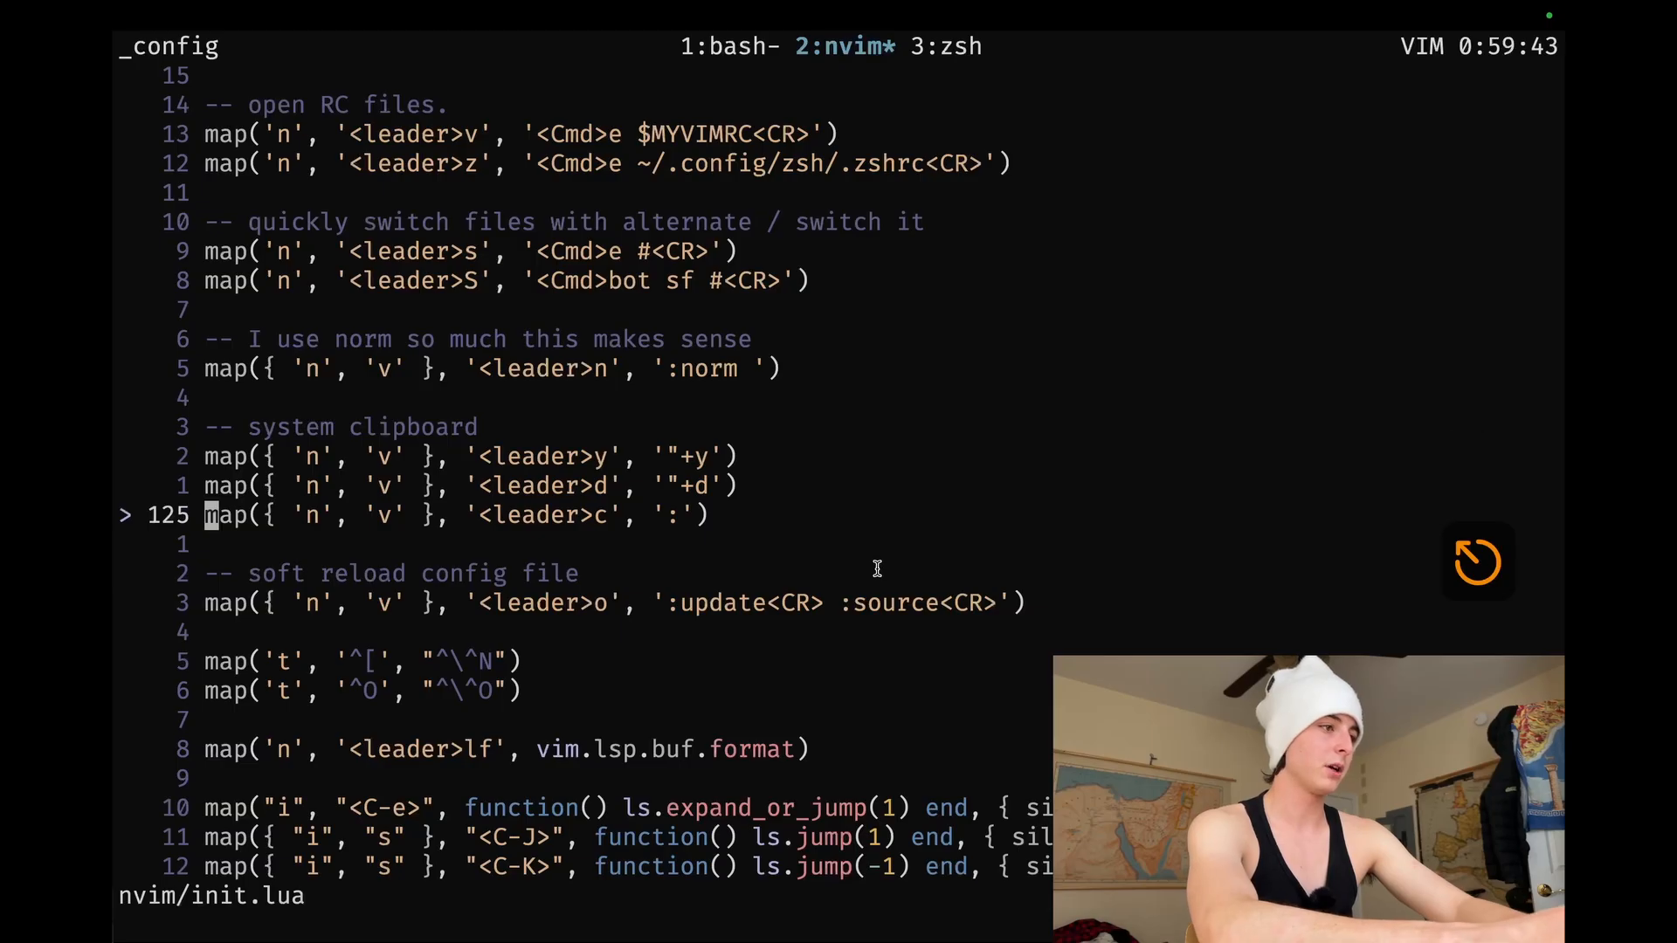
{"action": "key", "text": ":"}
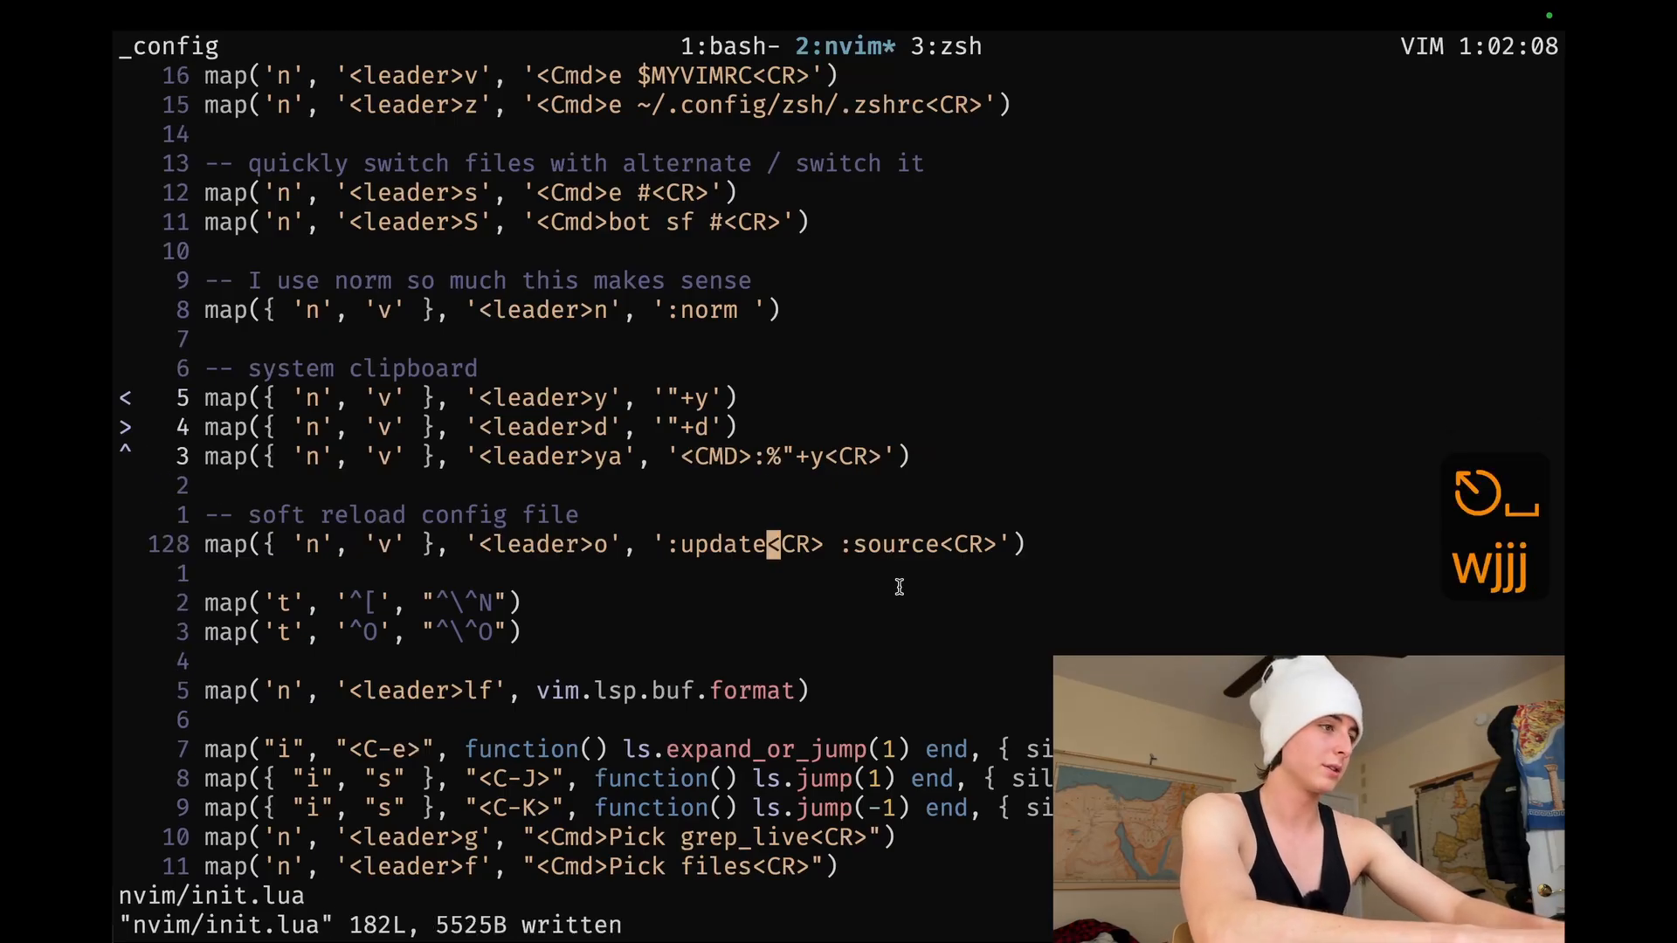
{"action": "key", "text": "k"}
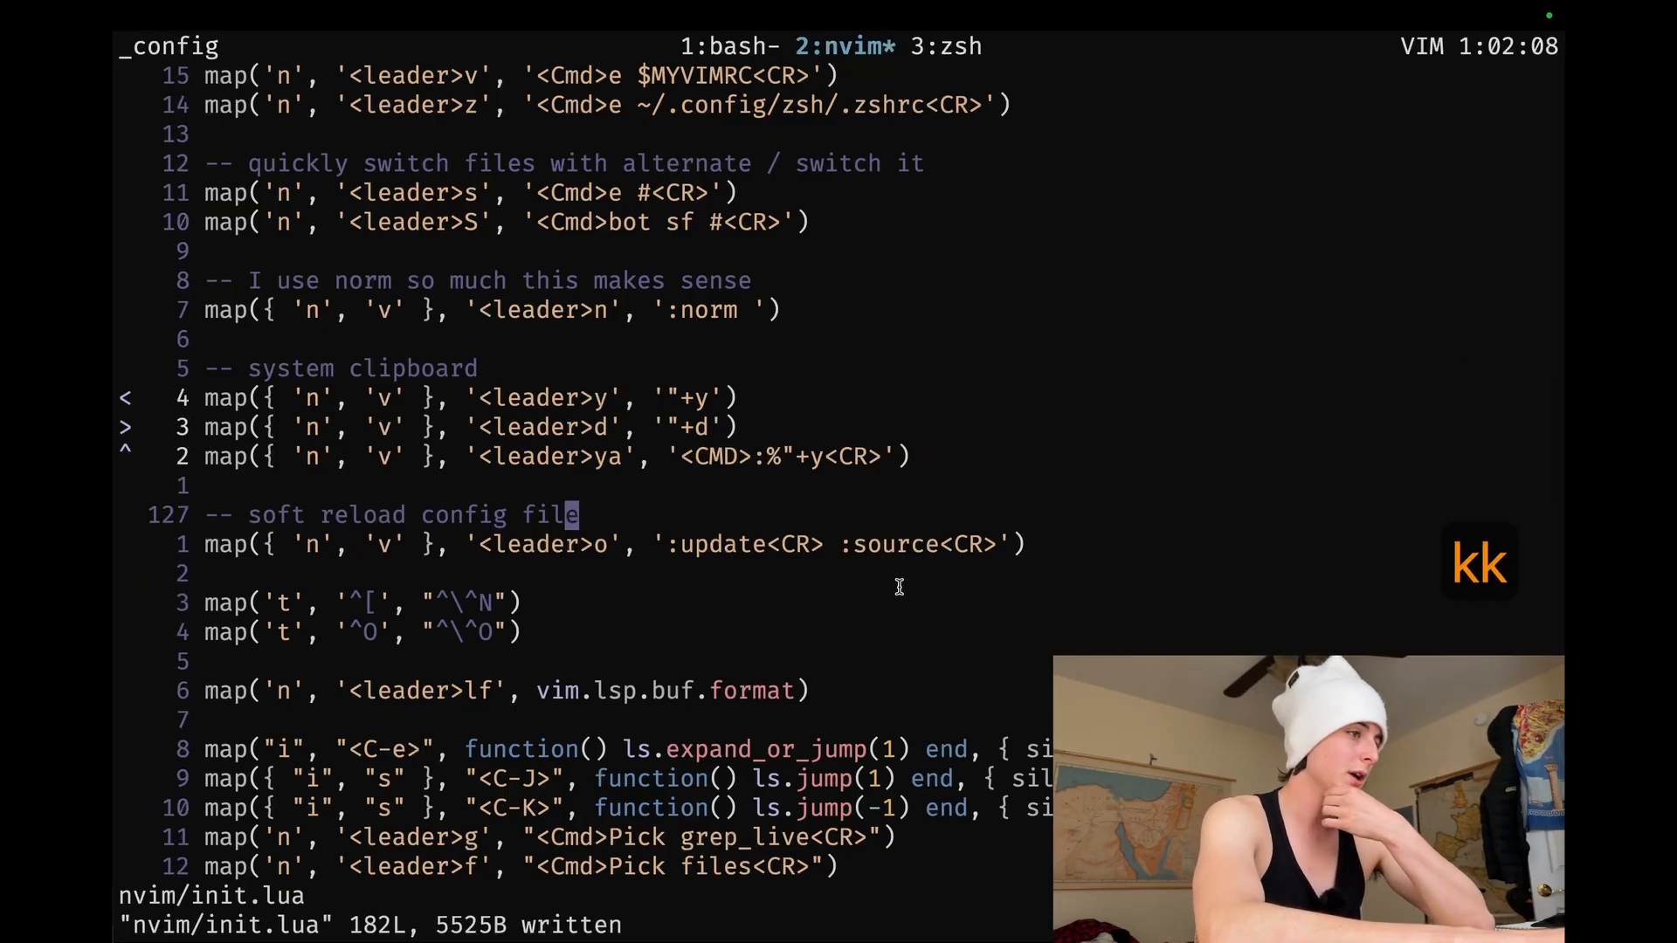
Insert an empty line below the <C-K> ls.jump mapping, before the Pick mappings.
{"action": "key", "text": "j"}
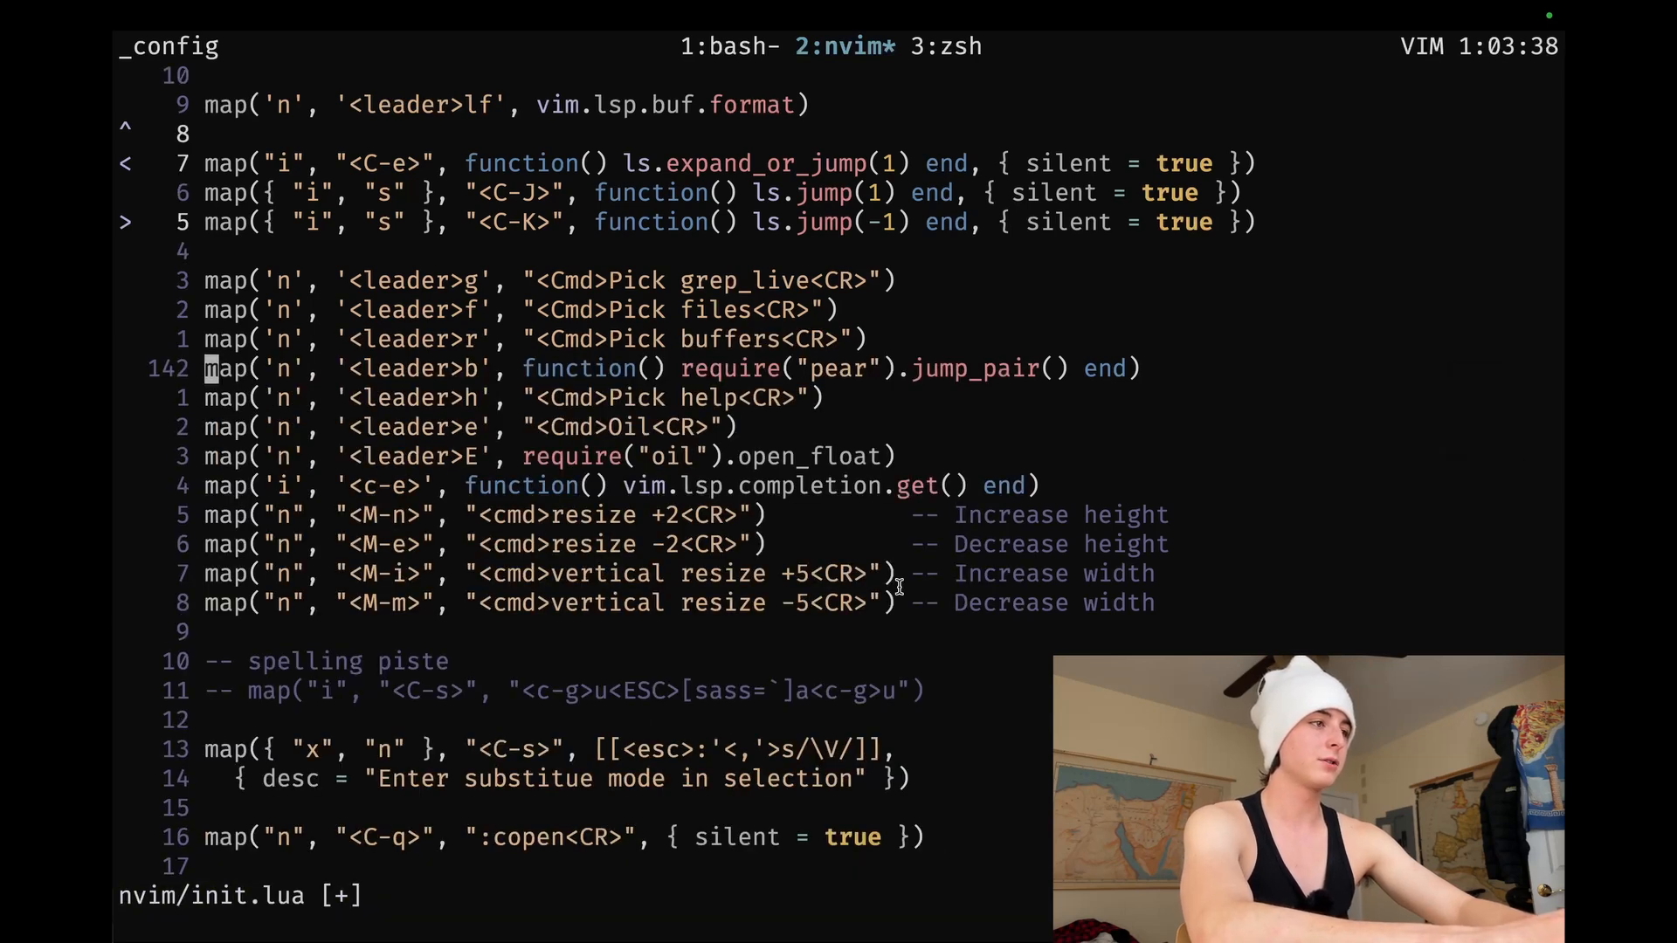
Comment out the map('i', '<c-e>', ...) LSP completion line with gcc.
{"action": "key", "text": "j"}
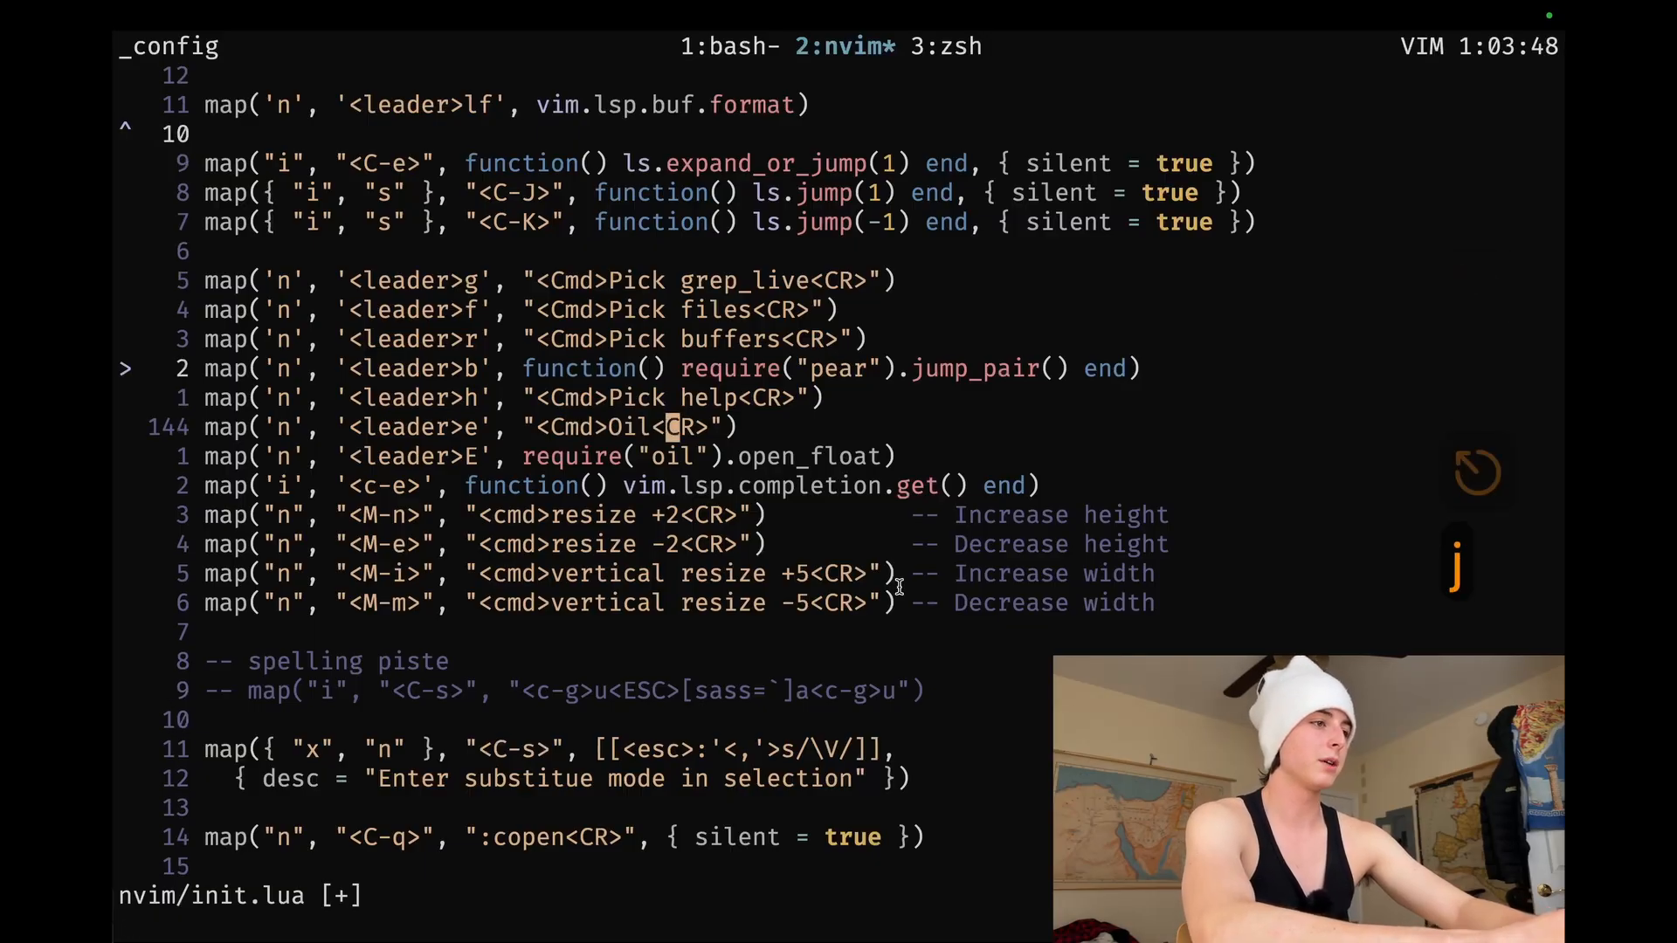
{"action": "key", "text": "w"}
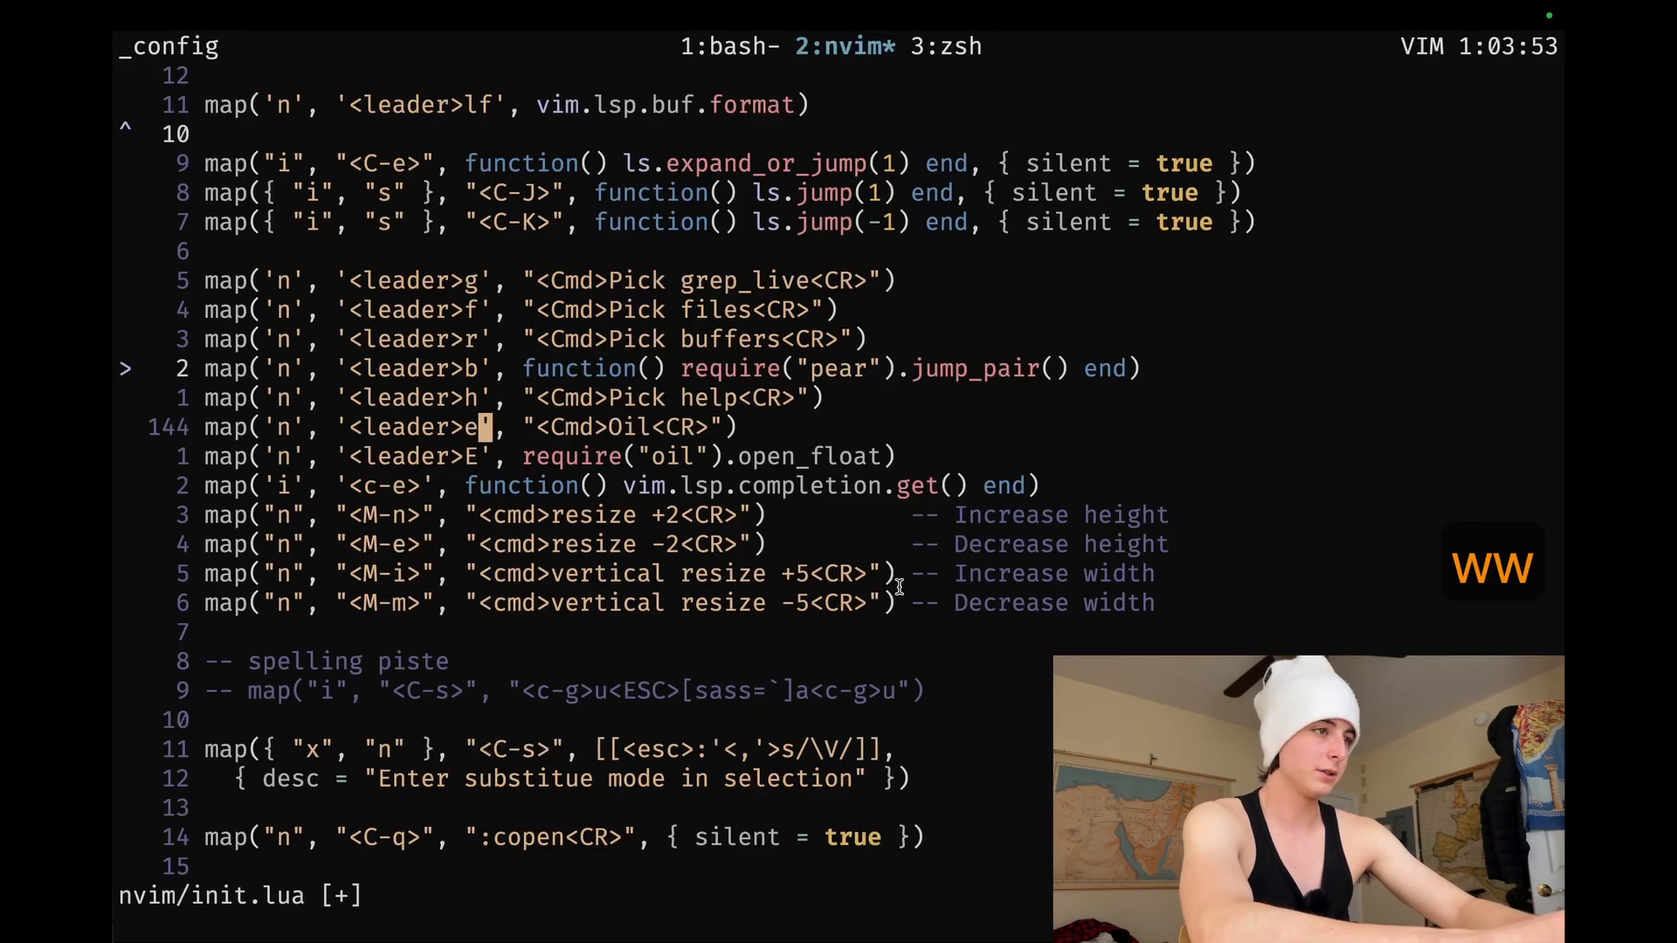
{"action": "key", "text": "j"}
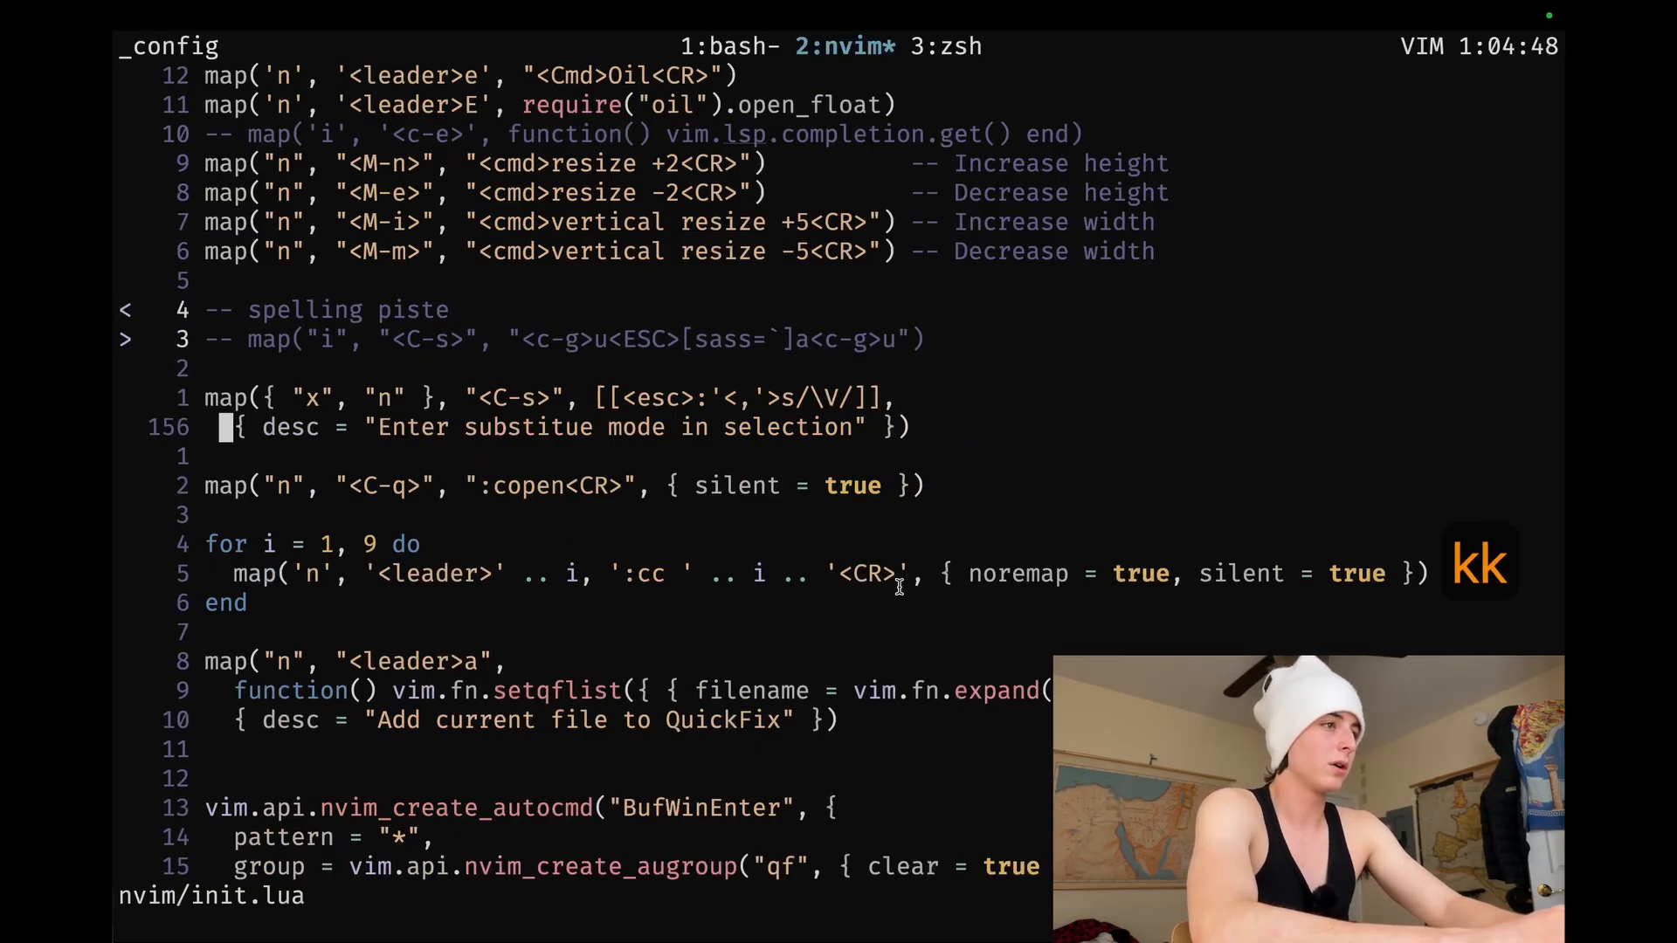
Delete the empty lines around the for i = 1, 9 quickfix loop, then save.
{"action": "key", "text": "j"}
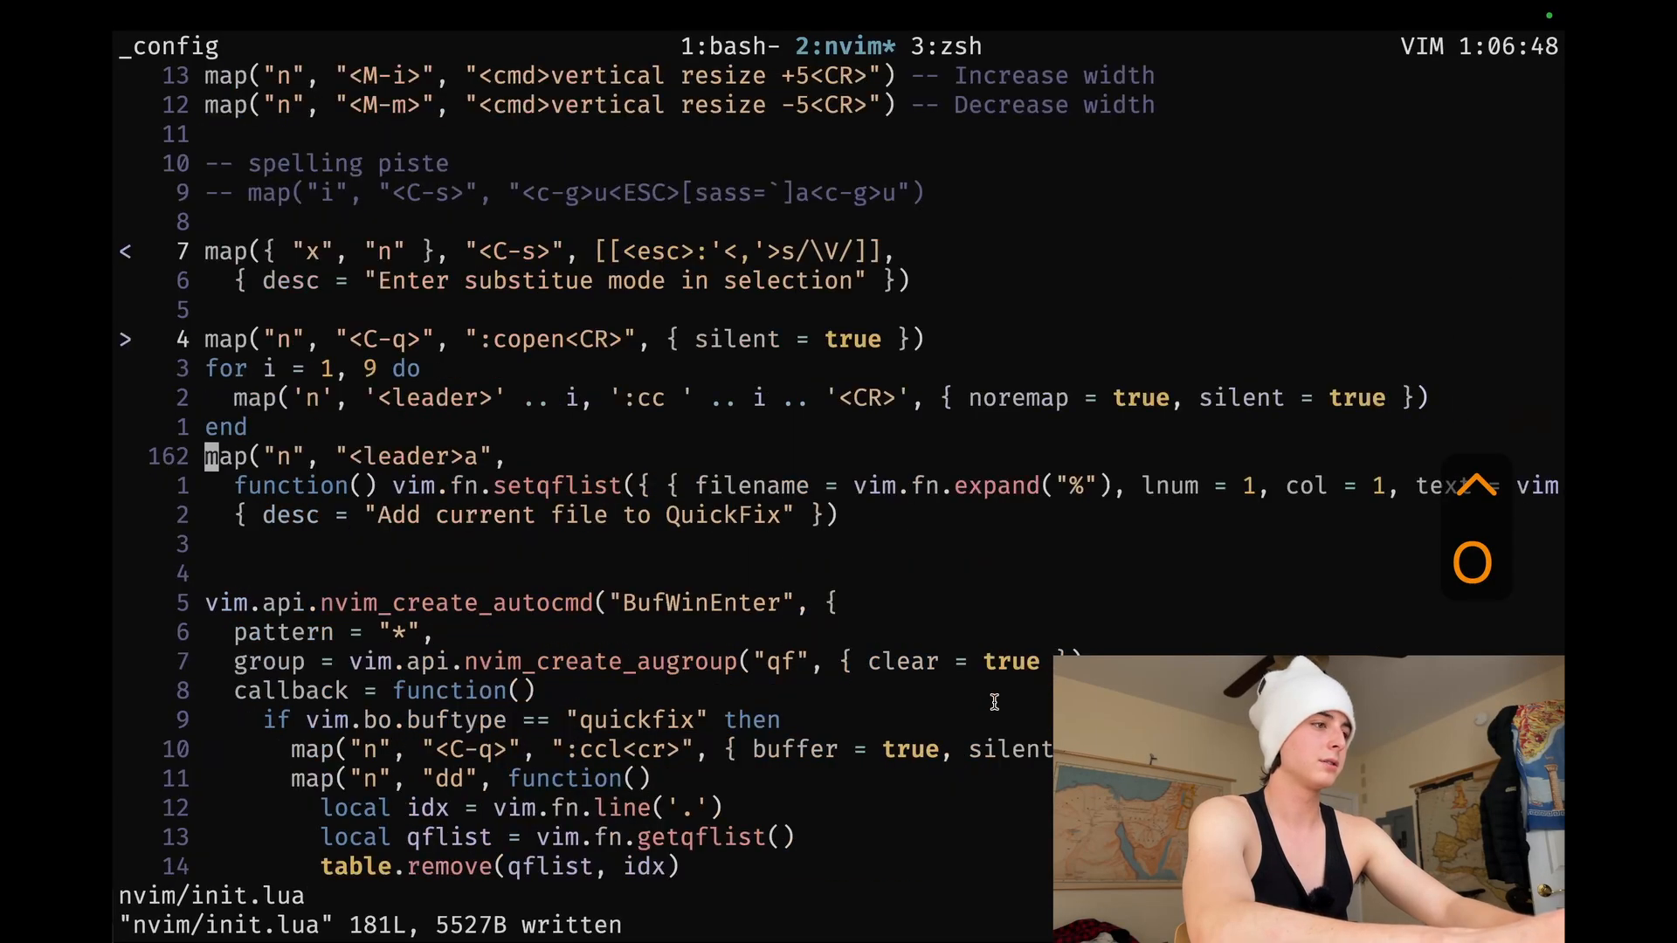
{"action": "key", "text": "j"}
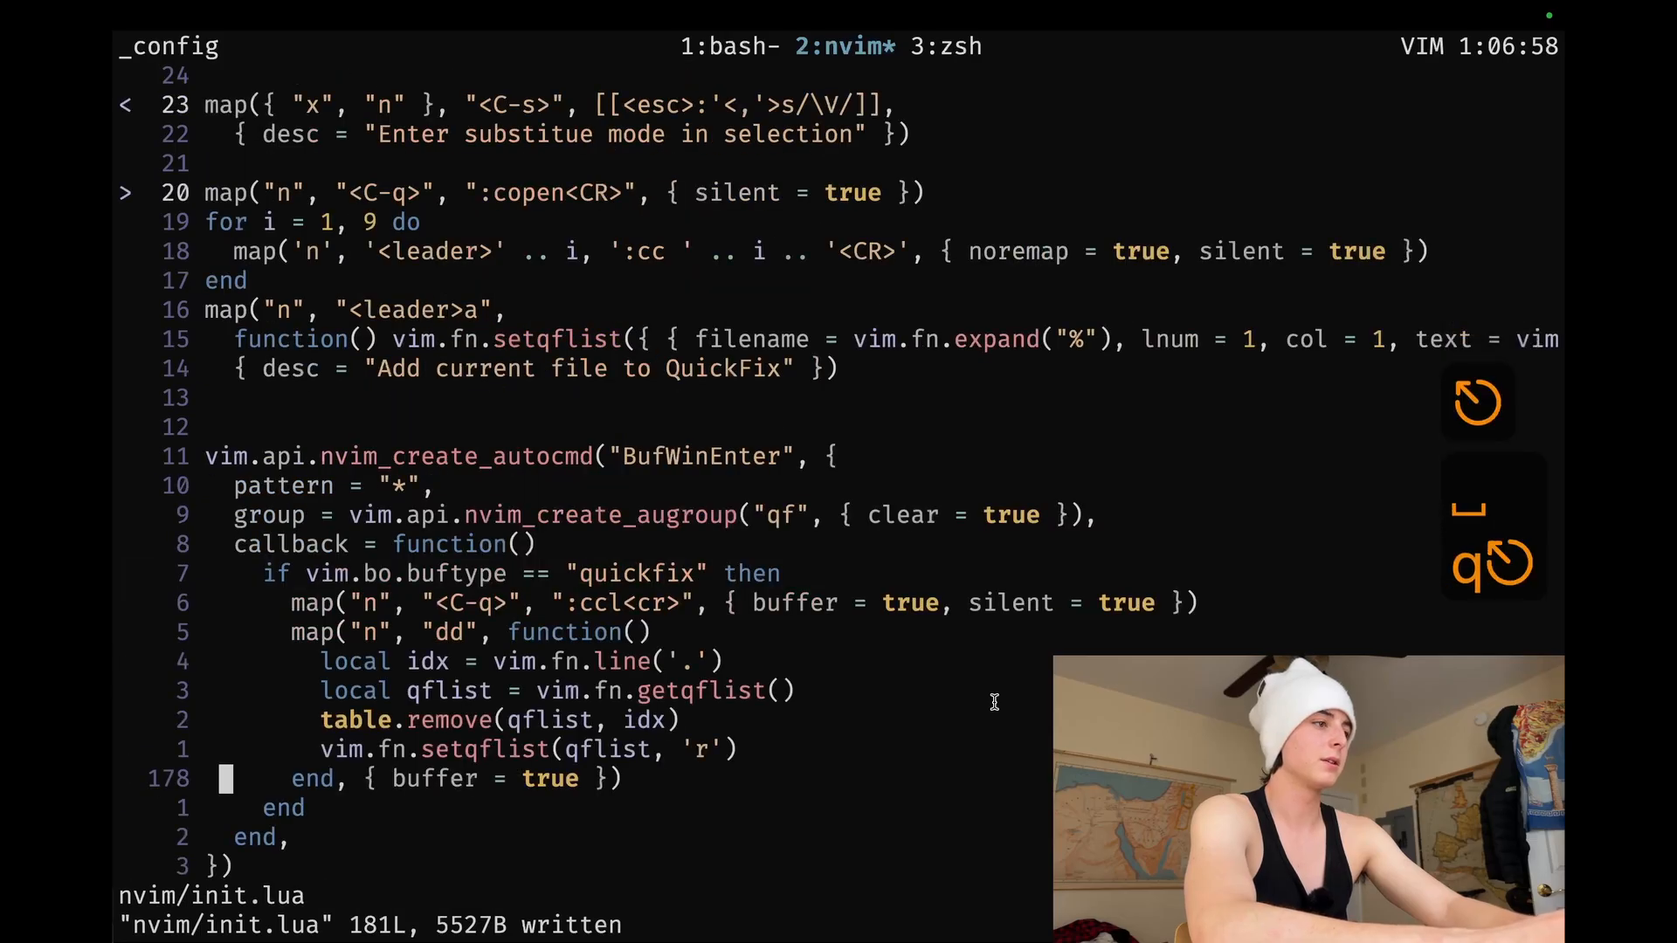
{"action": "key", "text": "gg"}
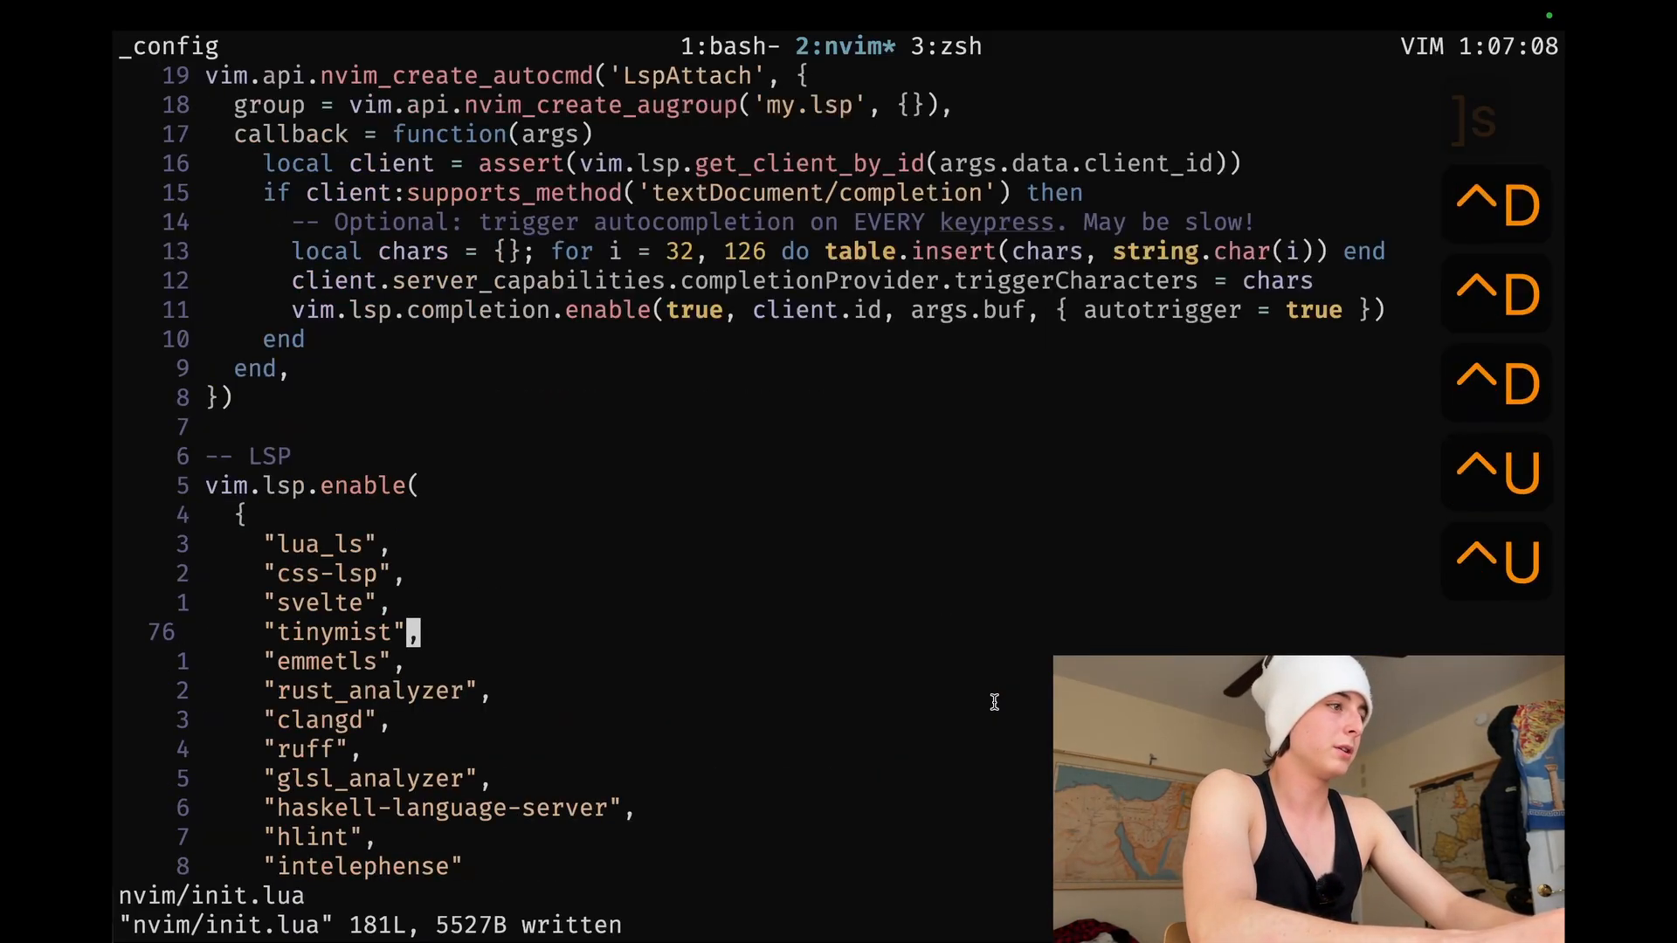
{"action": "scroll", "scroll_direction": "down", "scroll_amount": 3}
{"action": "type", "text": ":"}
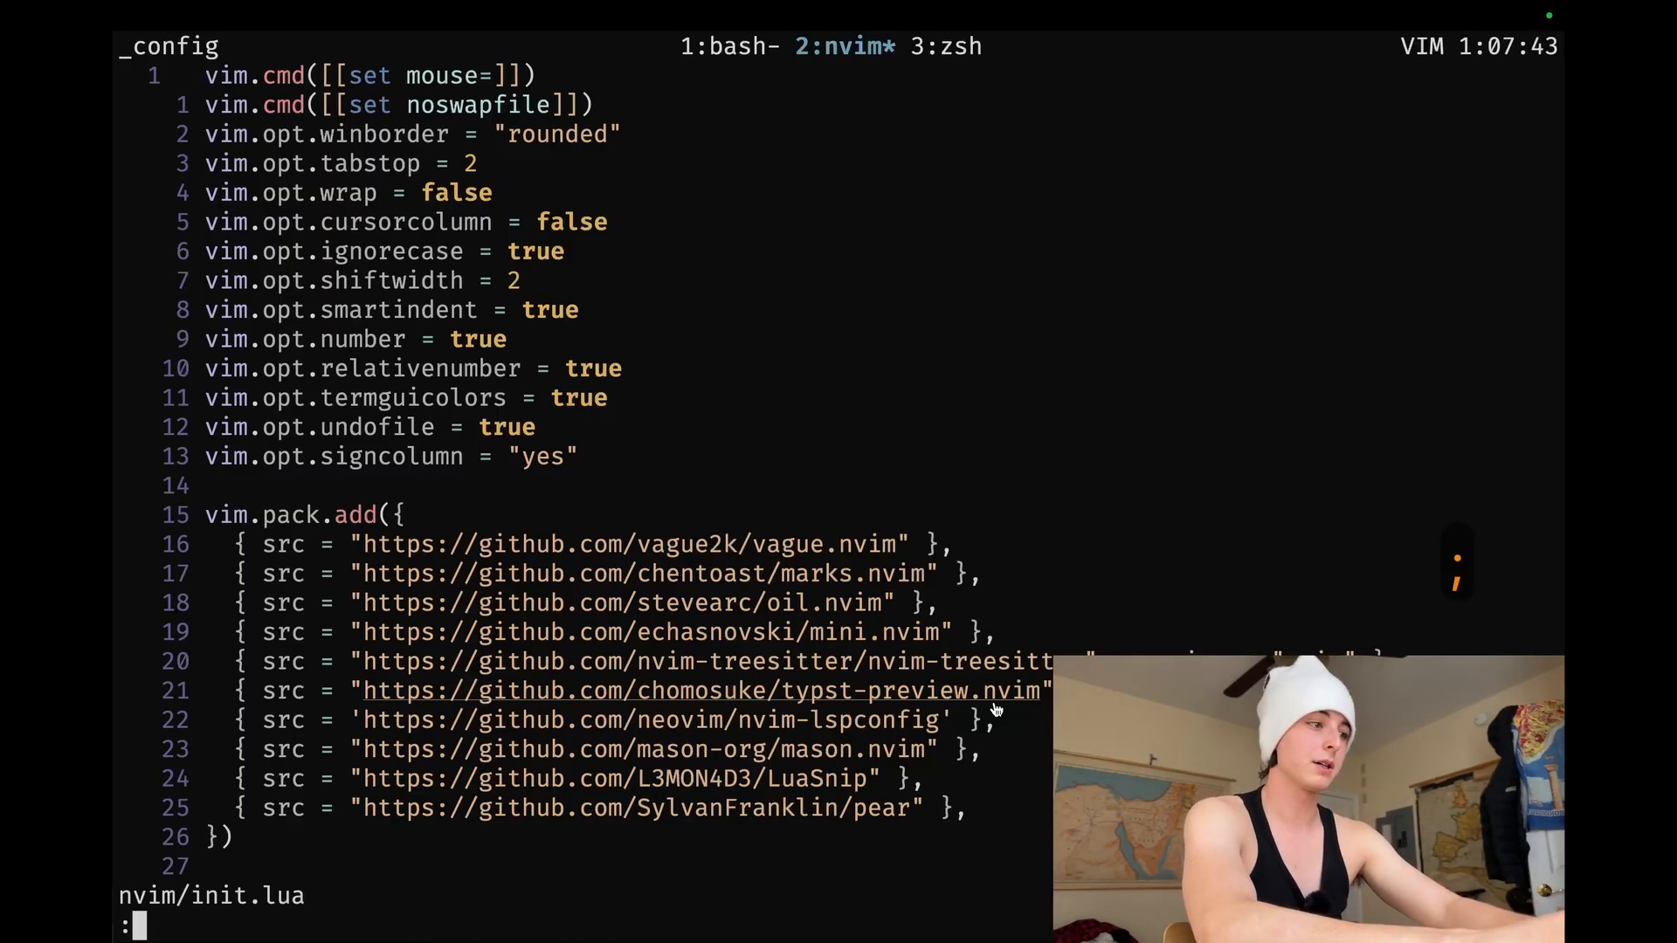
Export the mappings and settings with :mkvimrc to ~/.config/.nvimrc and open that file.
{"action": "type", "text": "makevimrc"}
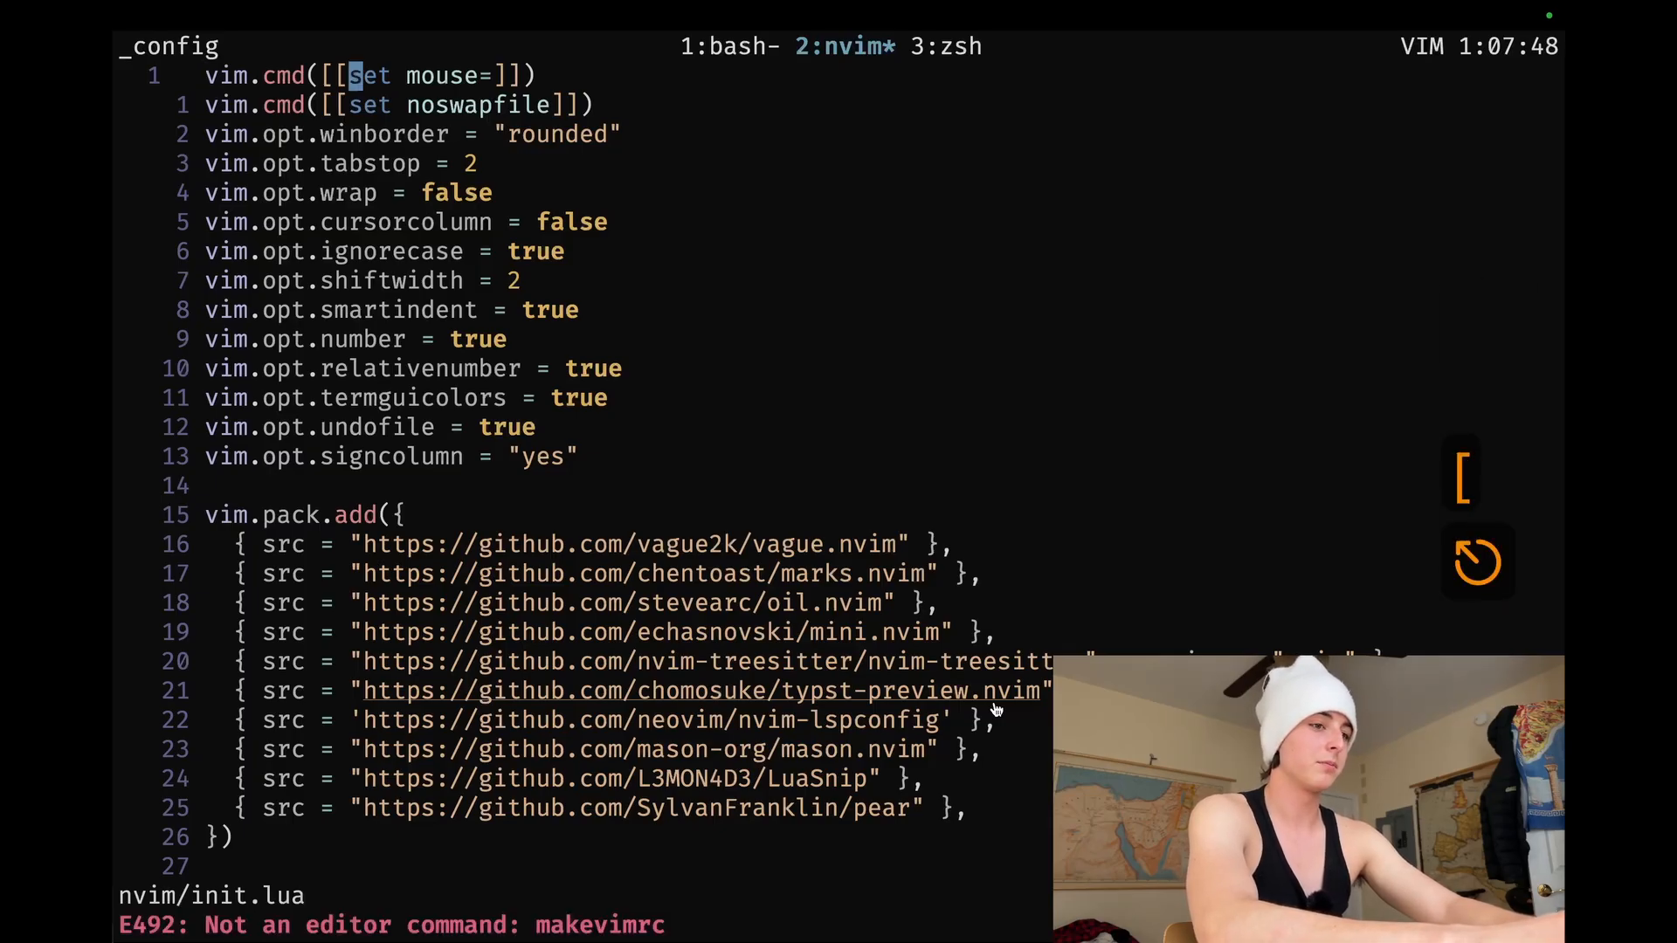
{"action": "type", "text": "mkvimrc"}
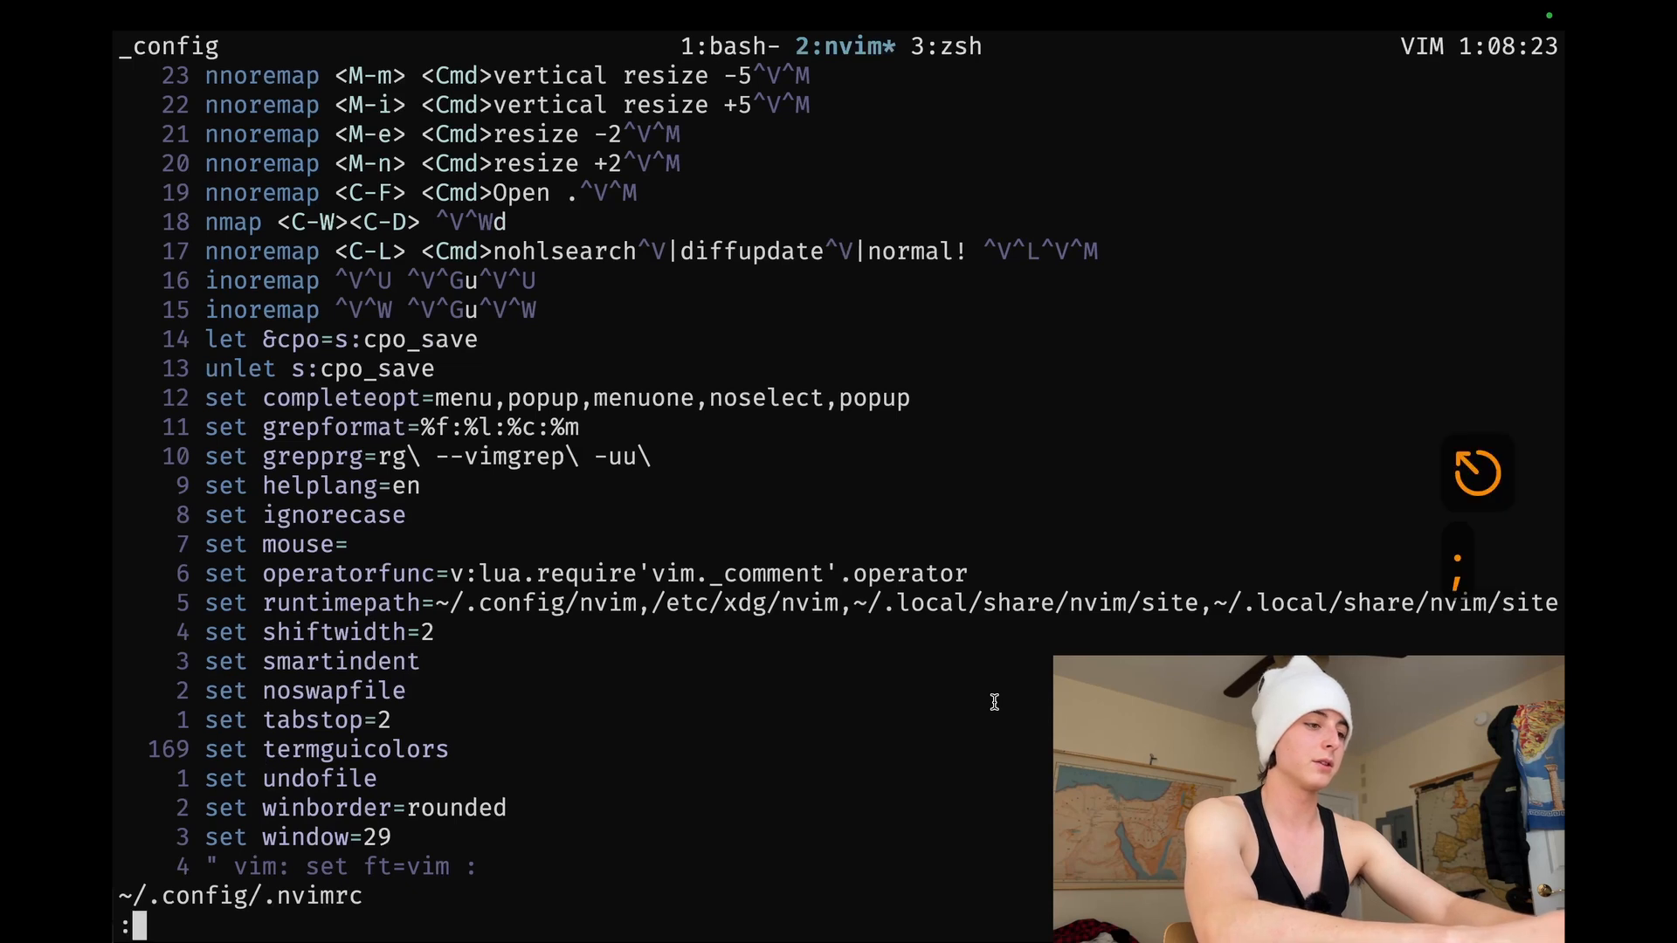
Delete all 88 <Plug> mapping lines with :%g/<Plug/d and return to the top.
{"action": "type", "text": "%g/"}
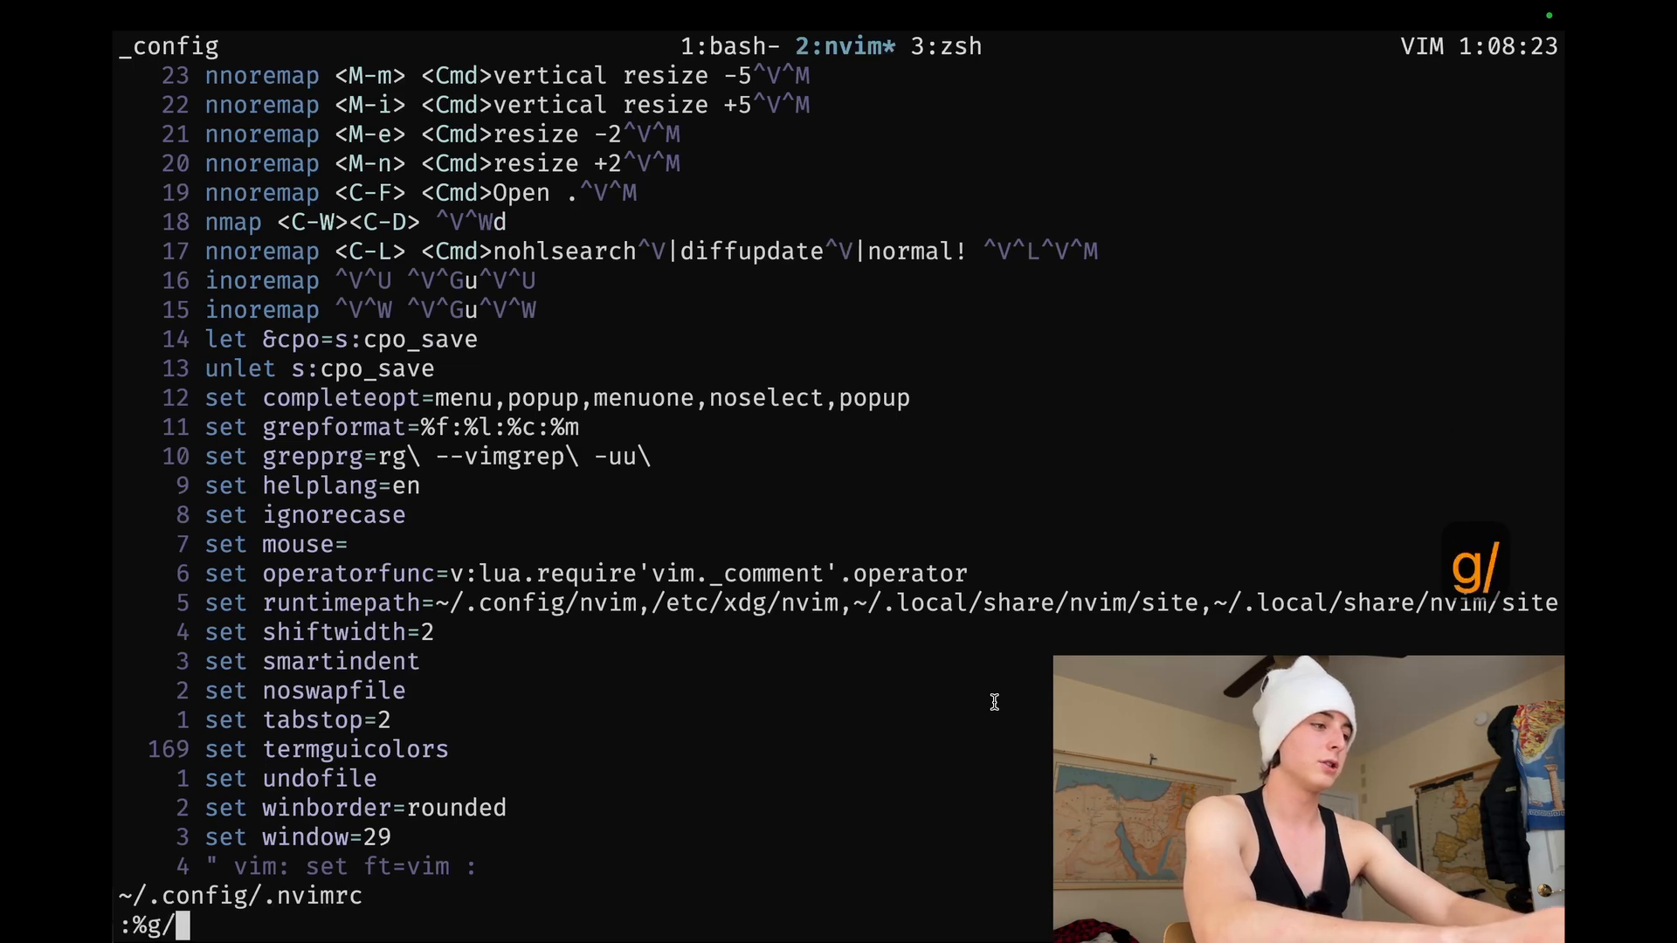
{"action": "type", "text": "<Plug"}
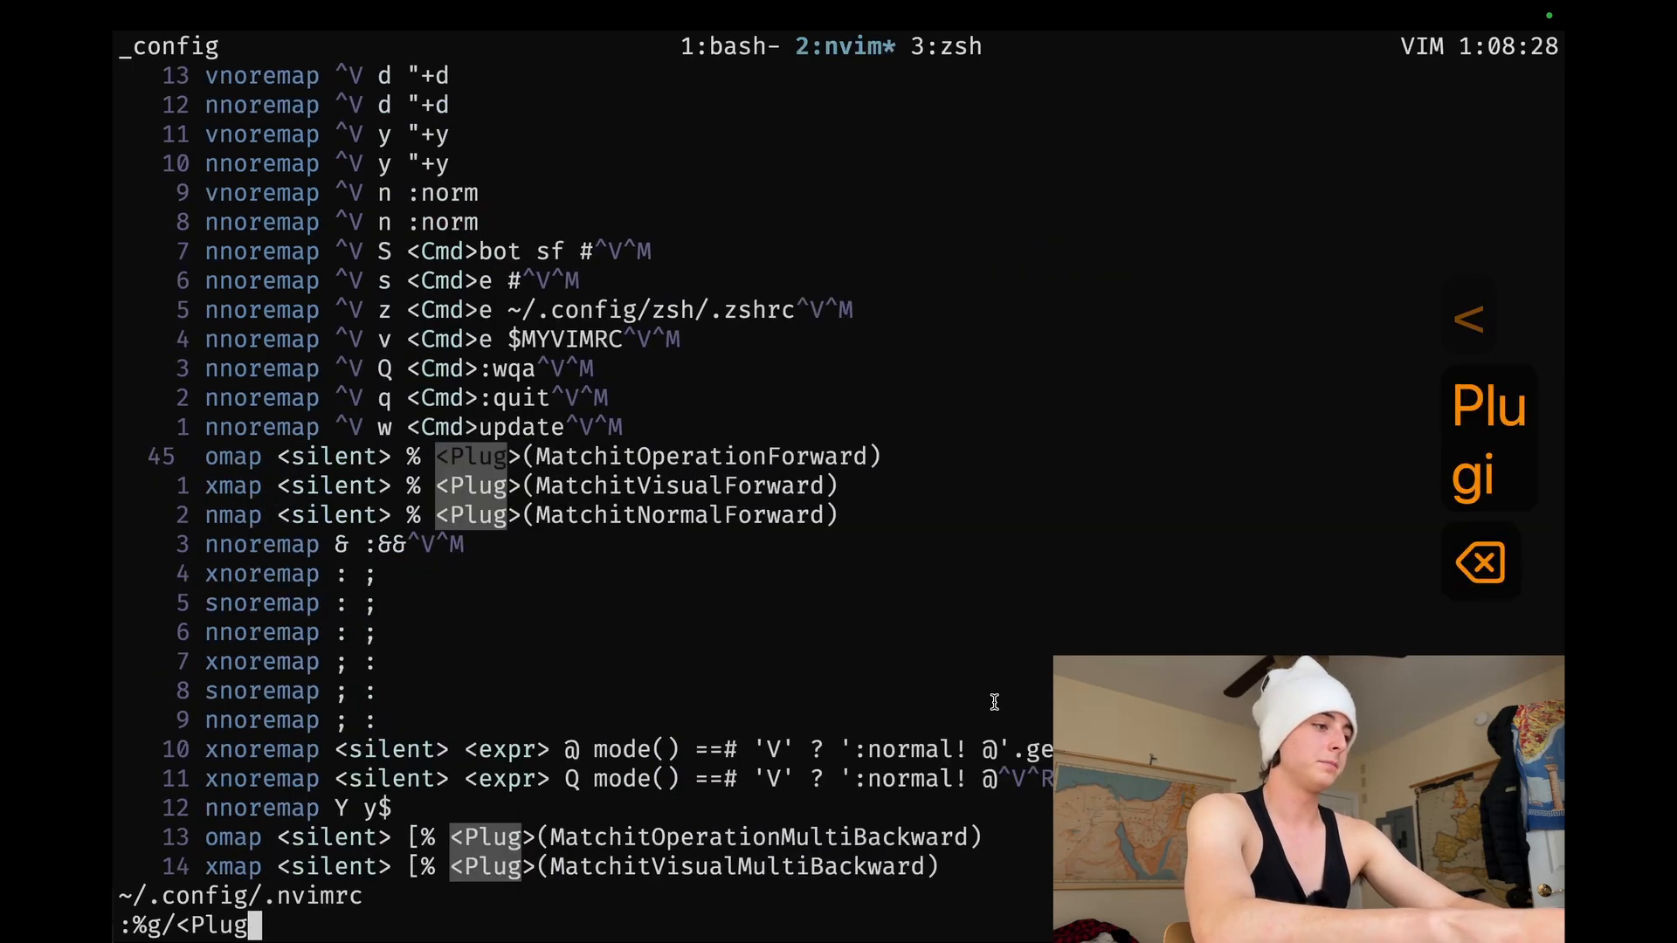
{"action": "type", "text": "/d"}
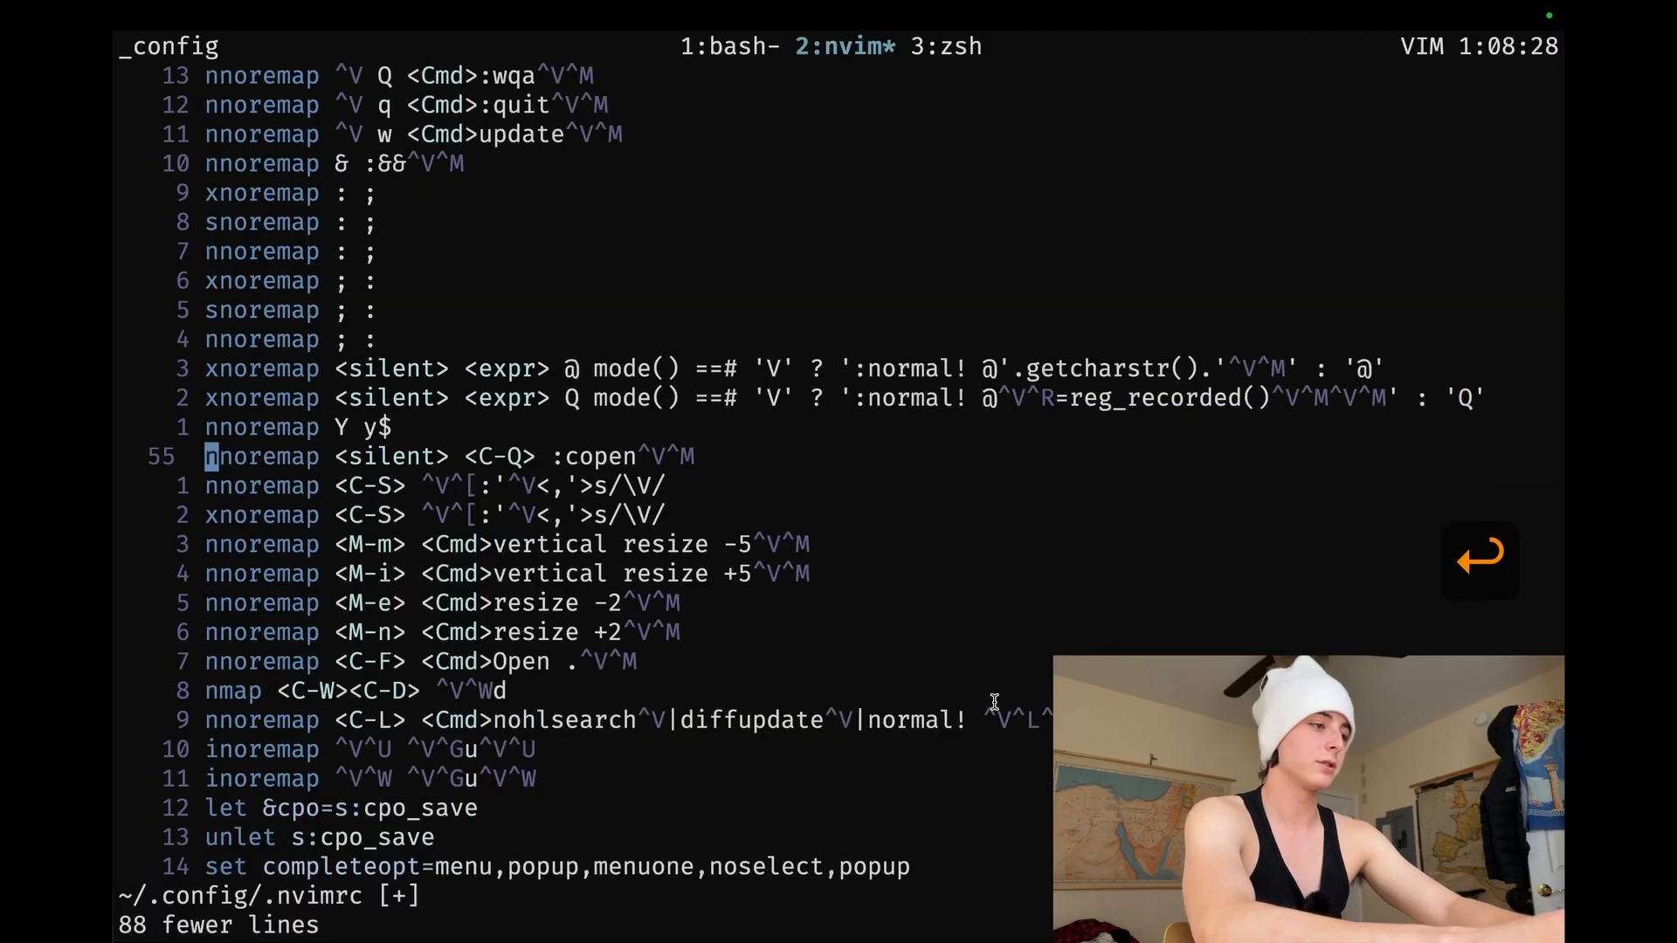
{"action": "key", "text": "gg"}
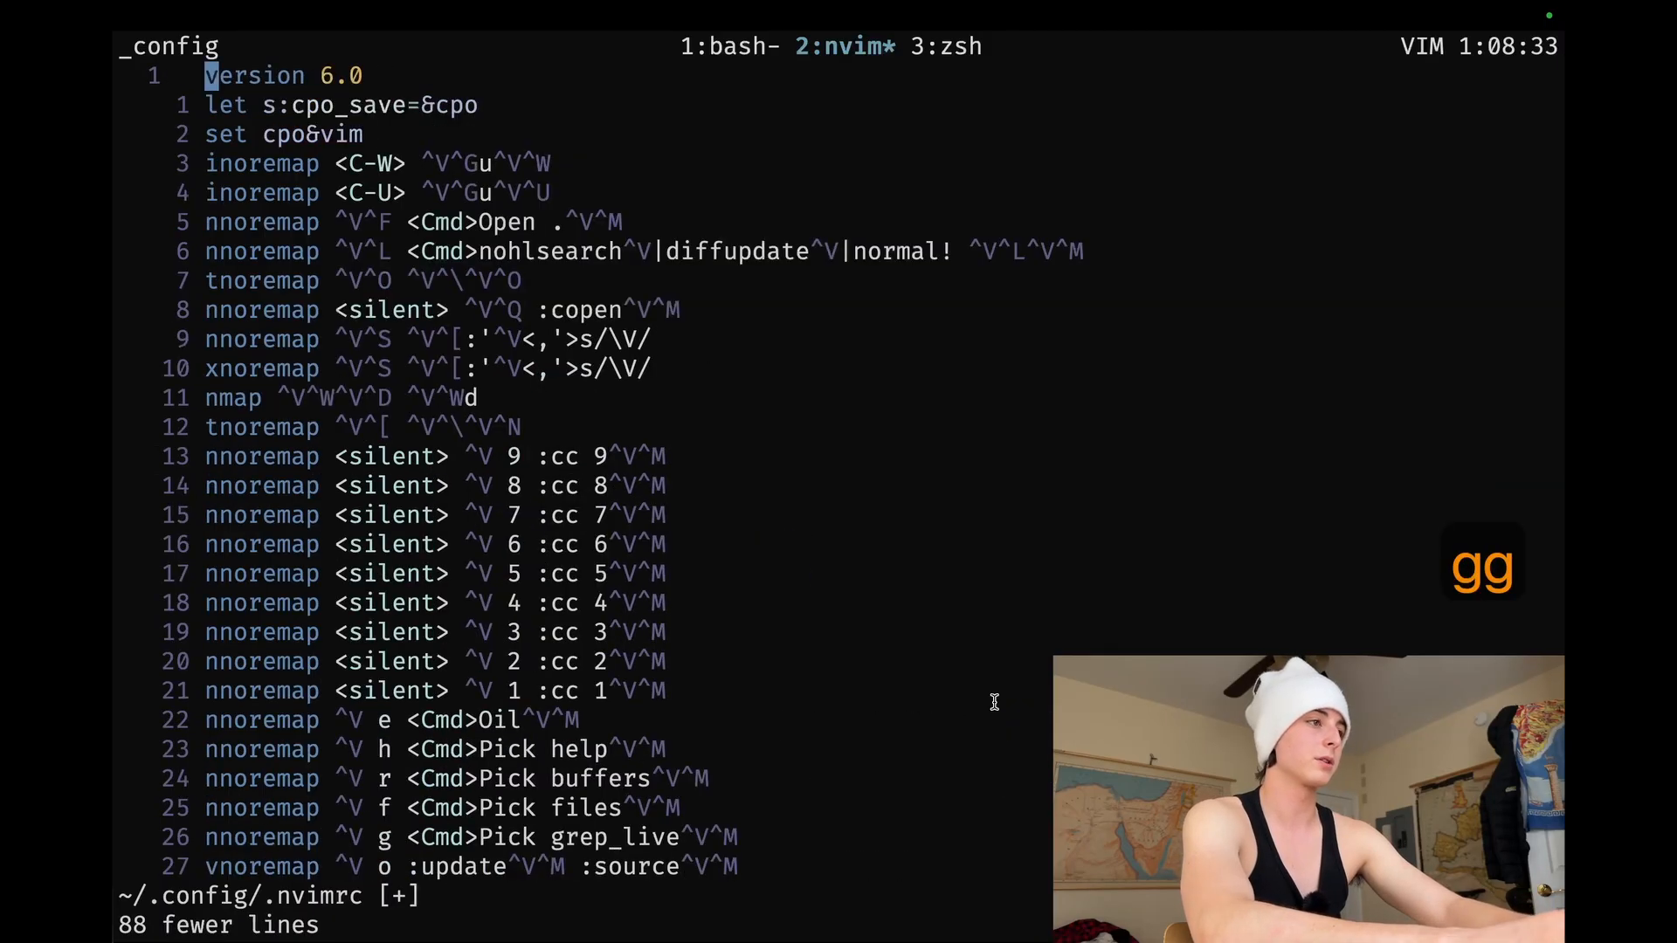